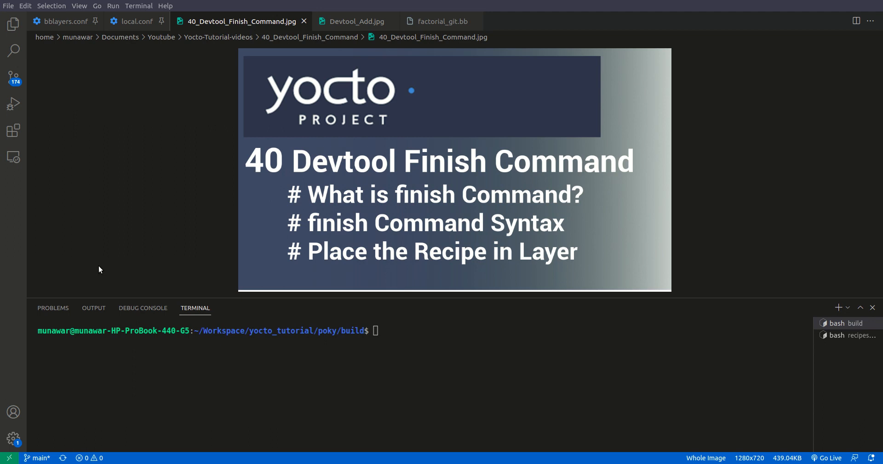
mouse_move(349, 55)
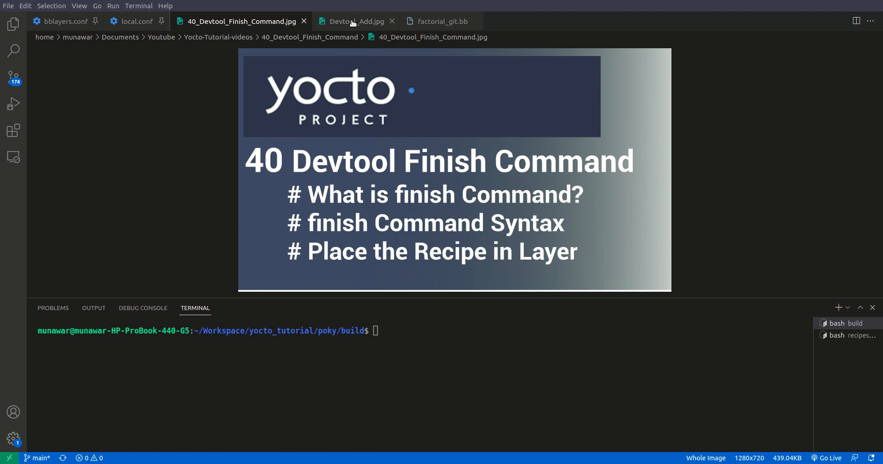
- Show the Devtool_Add.jpg workflow diagram with add, build, finish and deploy-target
left_click(353, 21)
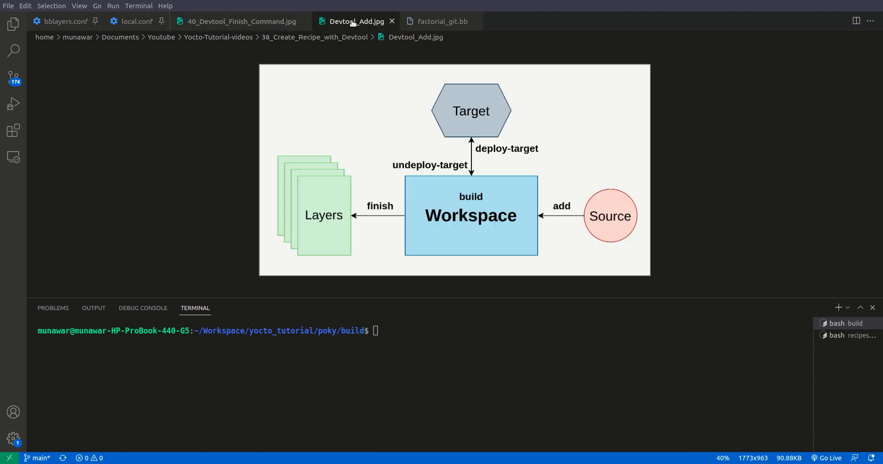
mouse_move(592, 184)
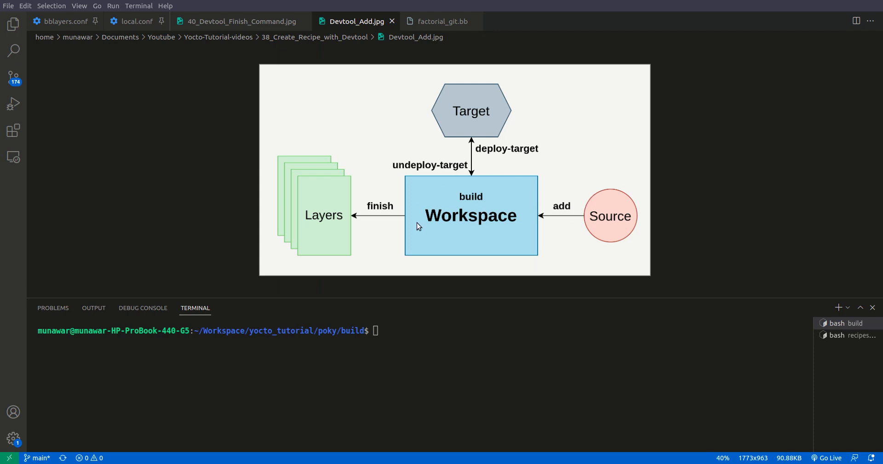
mouse_move(496, 274)
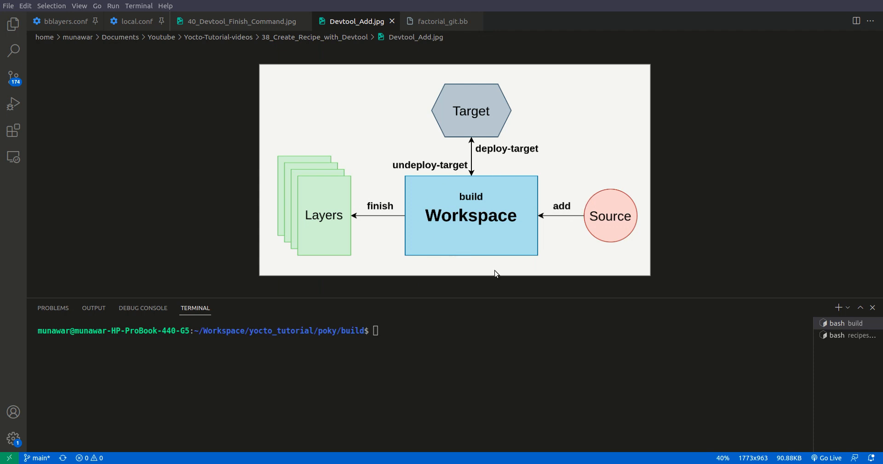
mouse_move(517, 248)
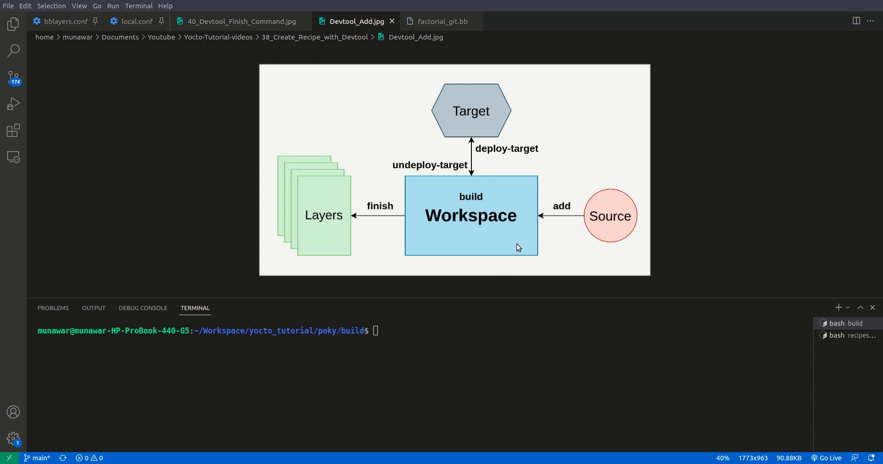
mouse_move(585, 188)
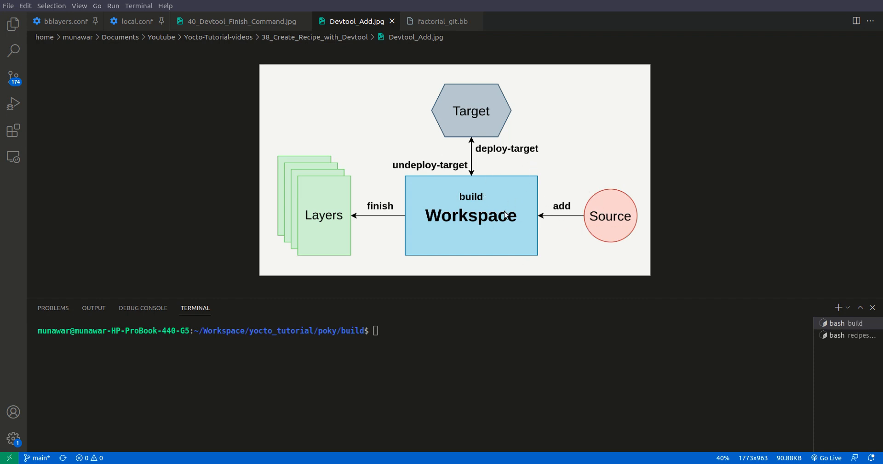
mouse_move(520, 130)
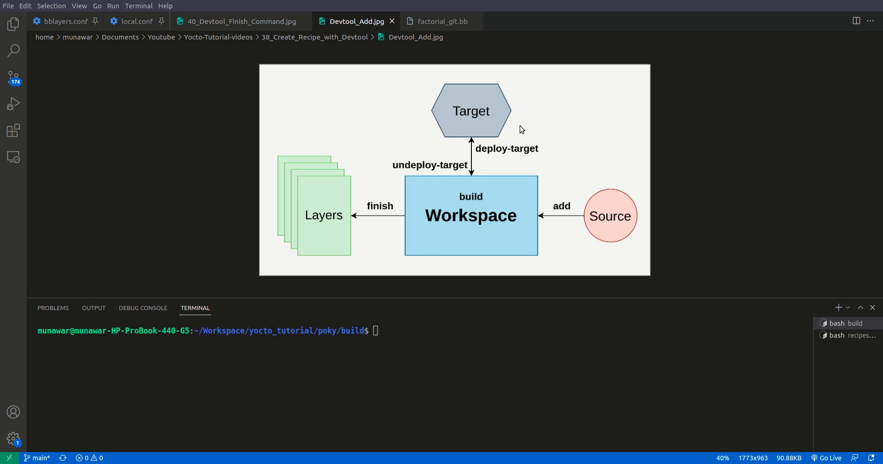
mouse_move(512, 162)
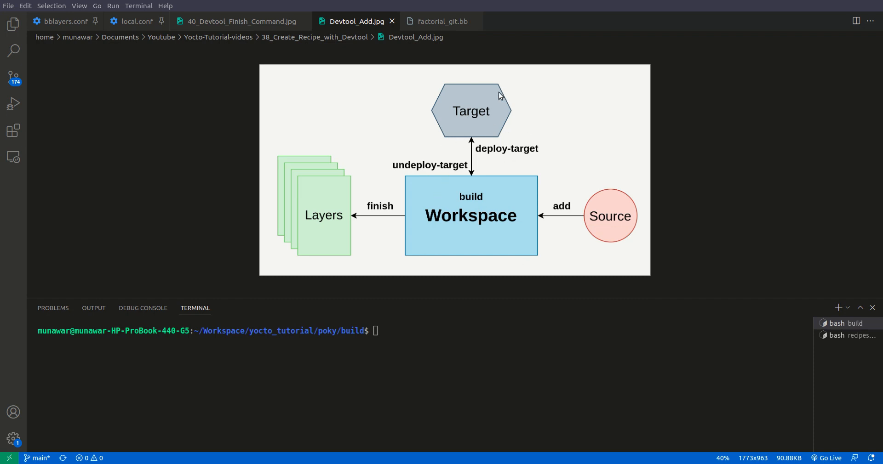
mouse_move(503, 218)
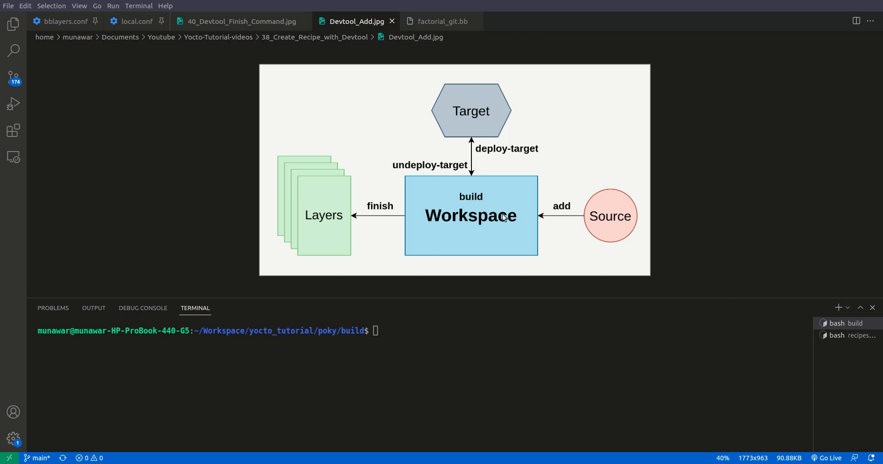
mouse_move(523, 229)
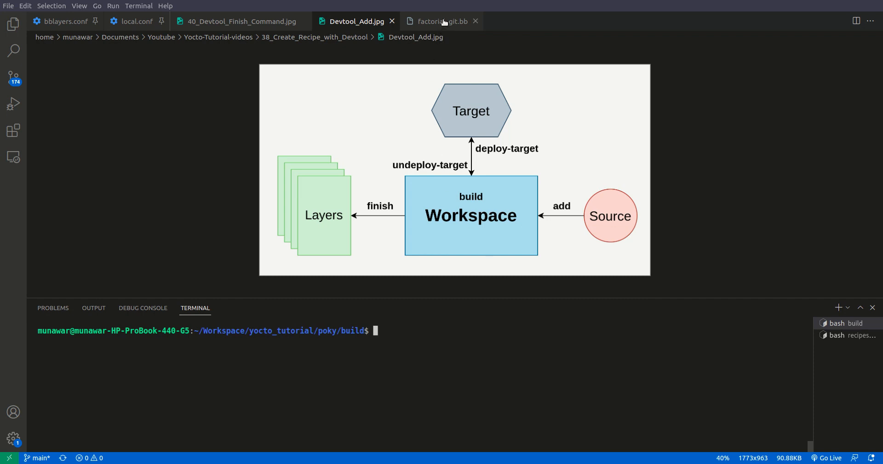
- Scroll through the factorial_git.bb recipe, then switch to the second bash terminal
left_click(438, 21)
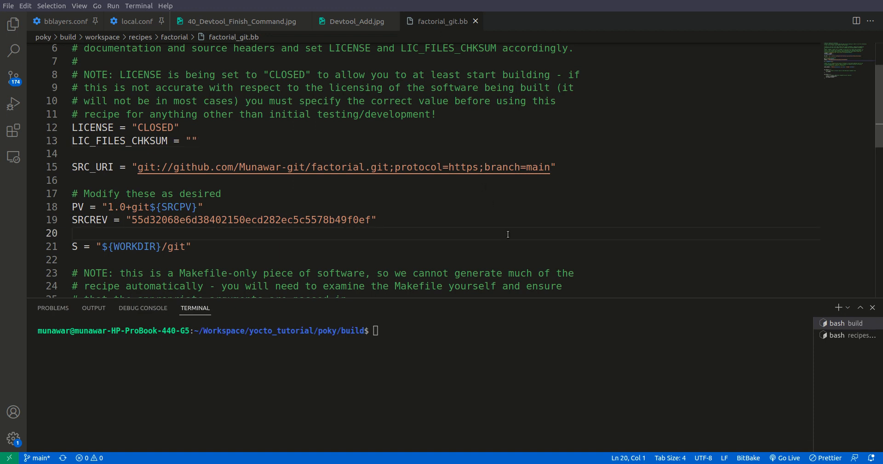
scroll("down", 3)
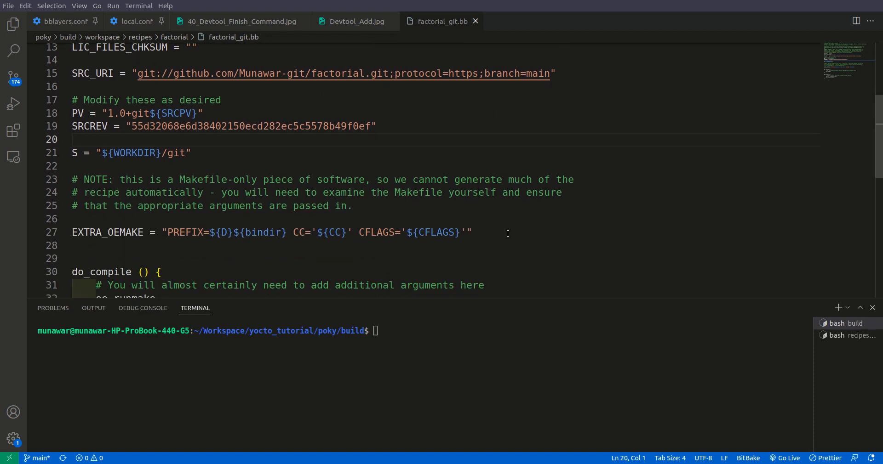
scroll("down", 3)
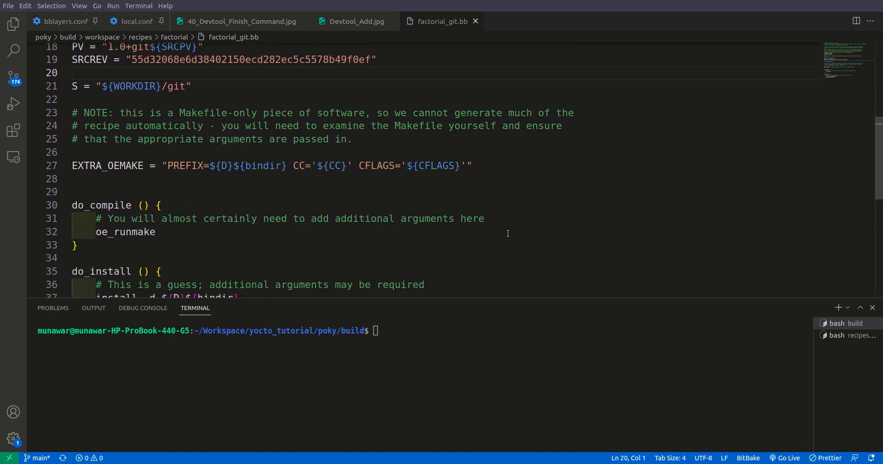
scroll("down", 3)
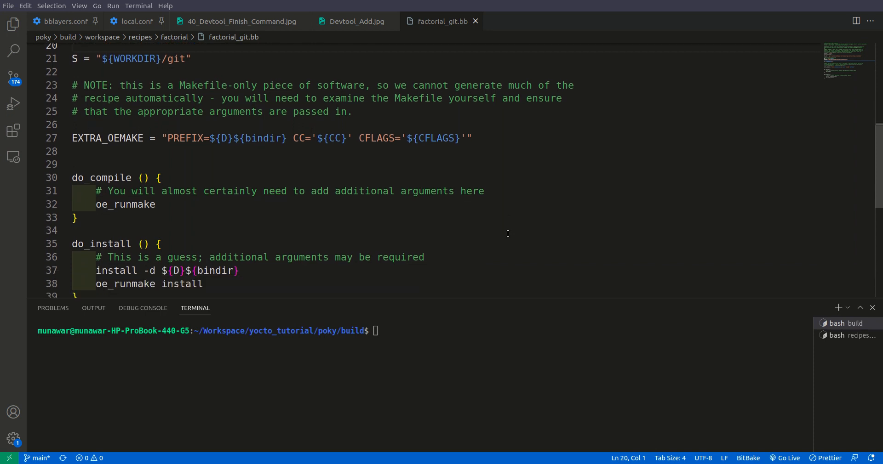
left_click(531, 367)
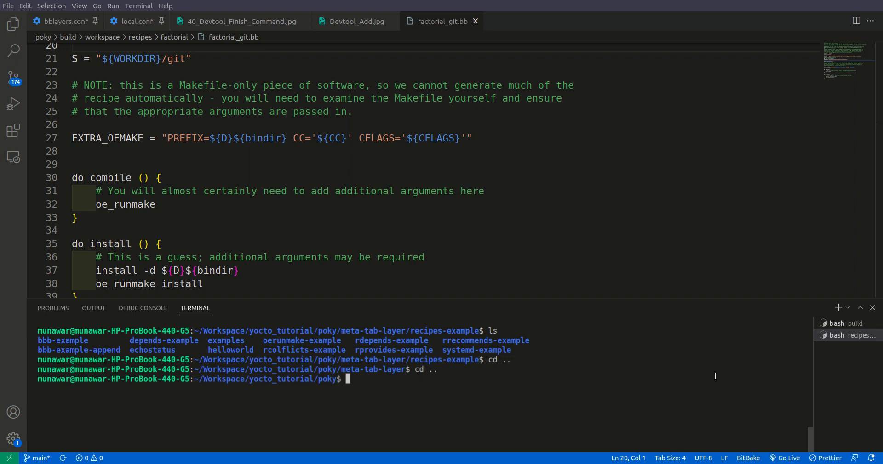
- Move the second shell into build/workspace/recipes and list its factorial and hello-dev recipes
type("cd build/workspace/recipes/")
type("ls")
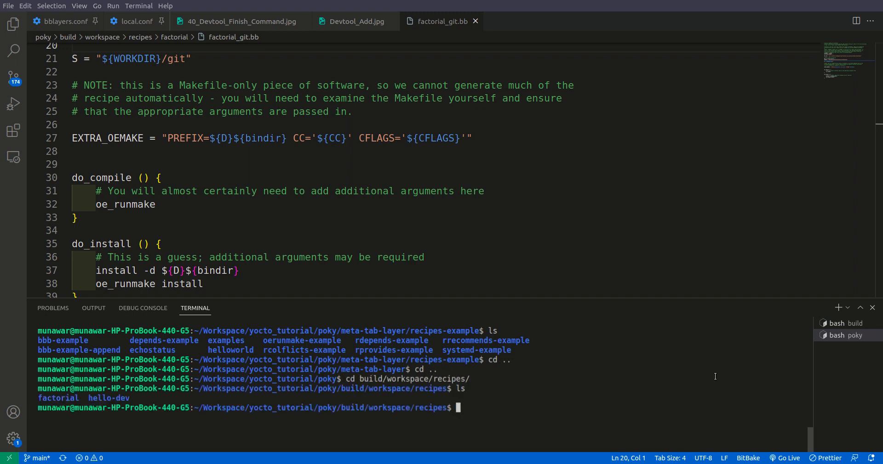
double_click(58, 398)
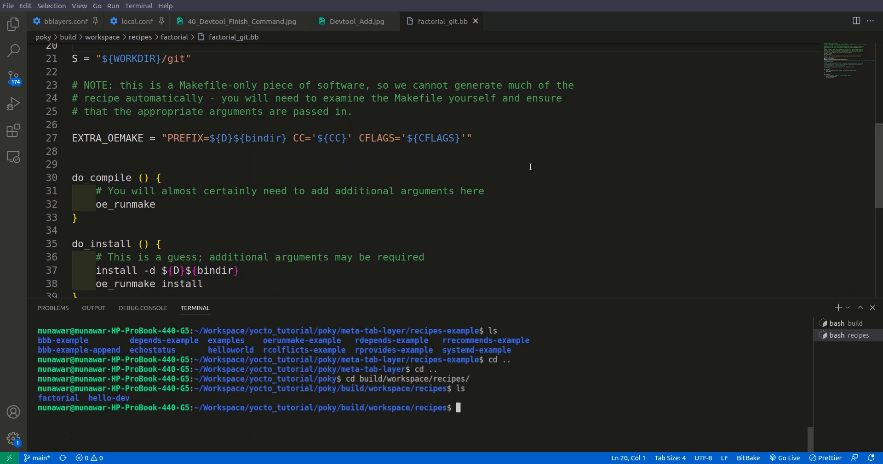
mouse_move(444, 140)
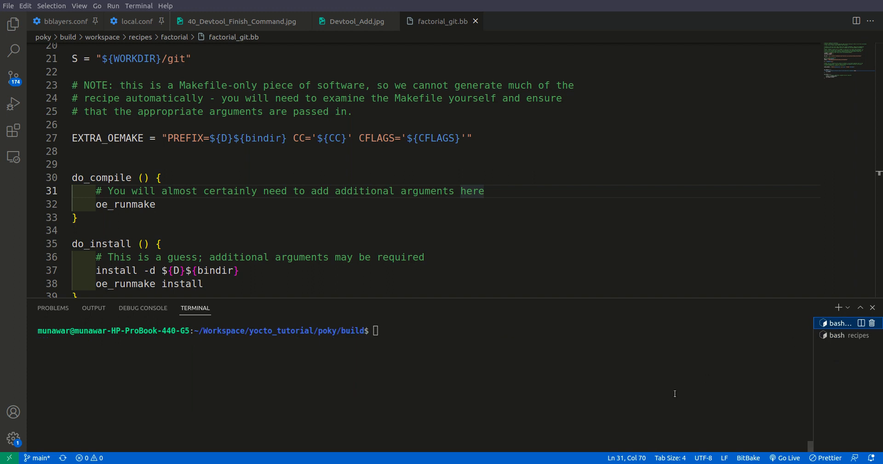
- Run devtool build factorial from the workspace and enlarge the terminal panel
left_click(838, 324)
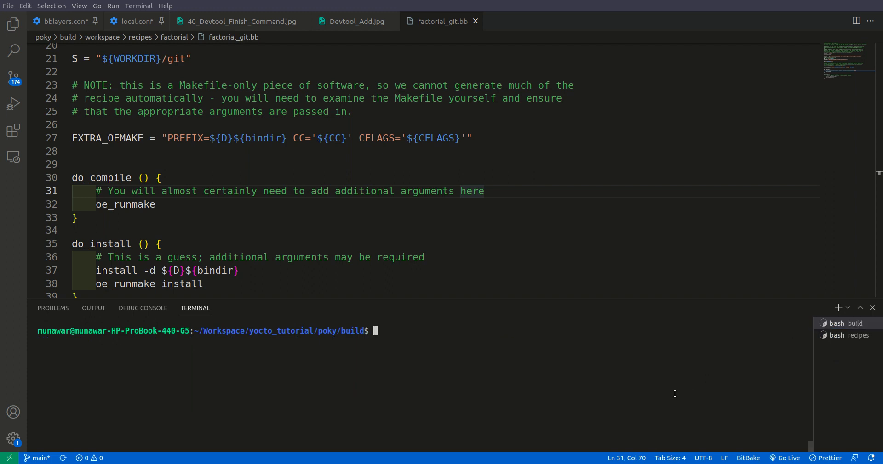
type("devtool build r")
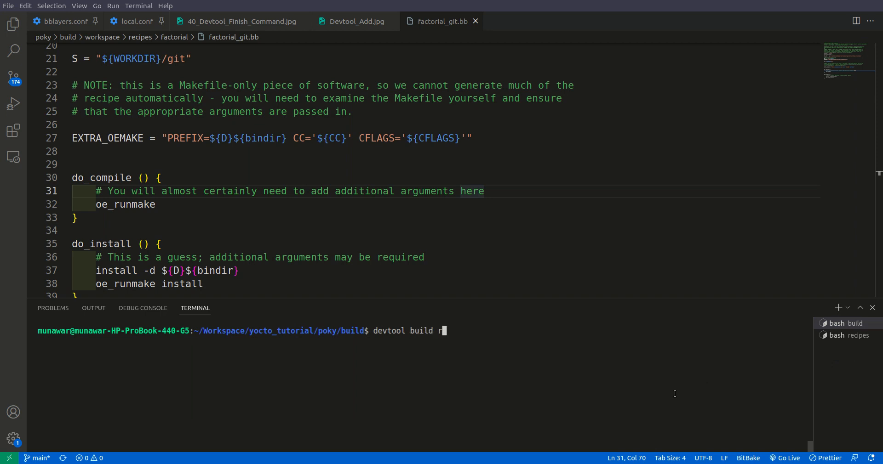
type("actor")
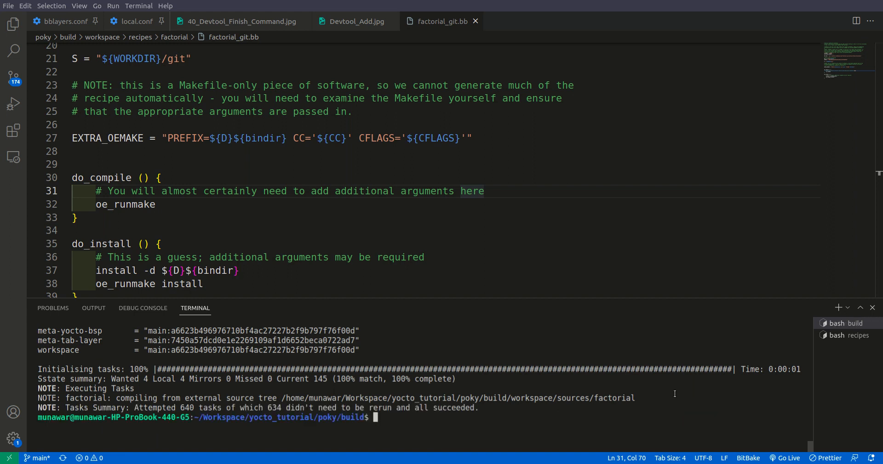
mouse_move(615, 303)
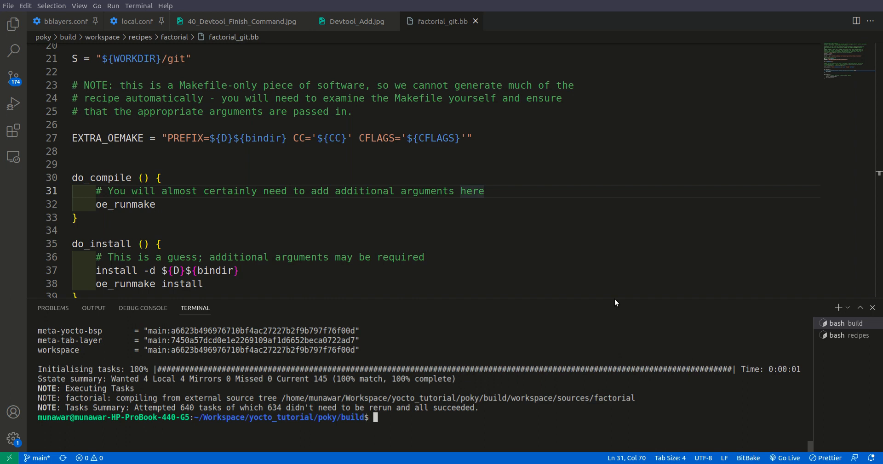
left_click_drag(614, 301, 614, 281)
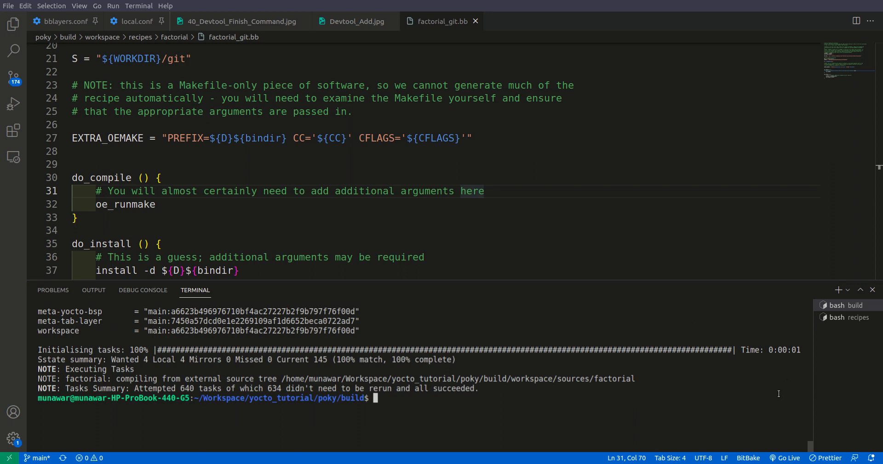
mouse_move(749, 401)
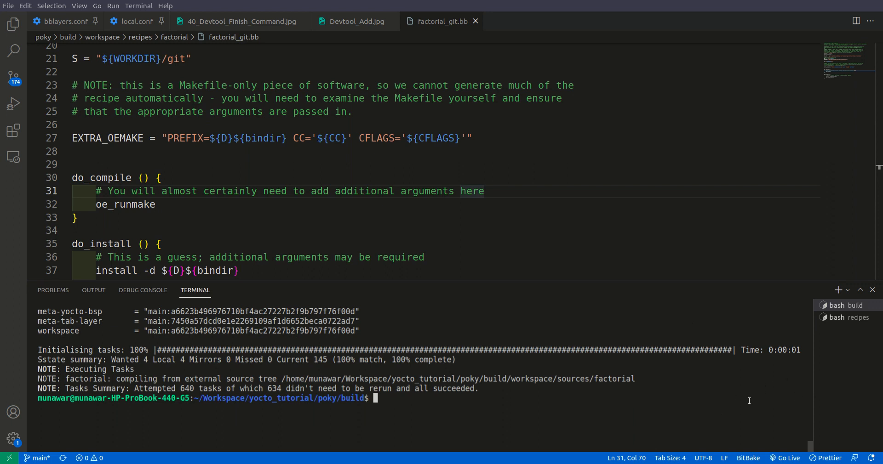
- Run bitbake factorial, which fails do_package_qa with a missing GNU_HASH error
type("bi")
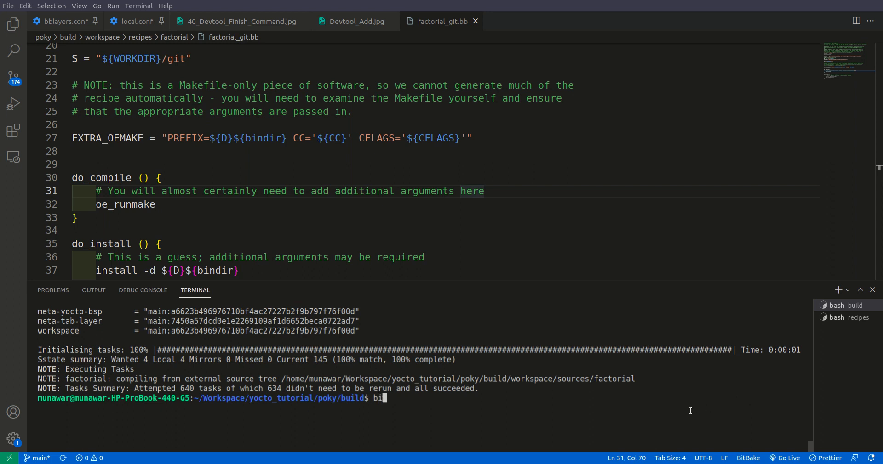
type("tba")
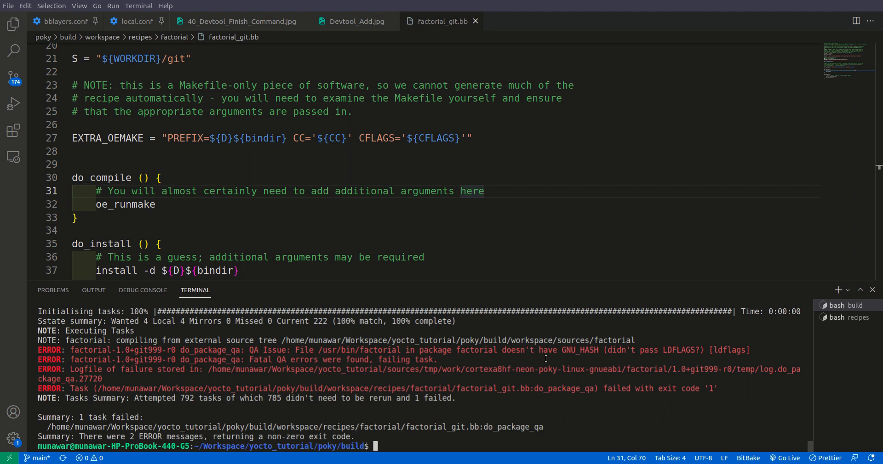
mouse_move(467, 355)
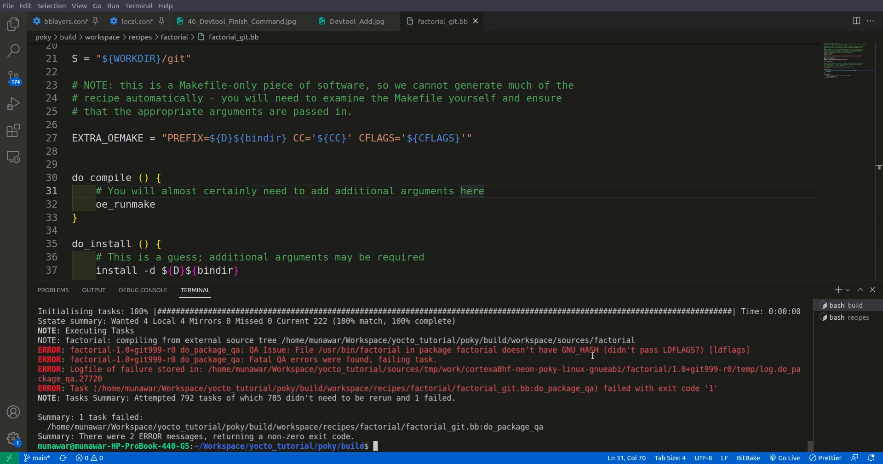
mouse_move(533, 207)
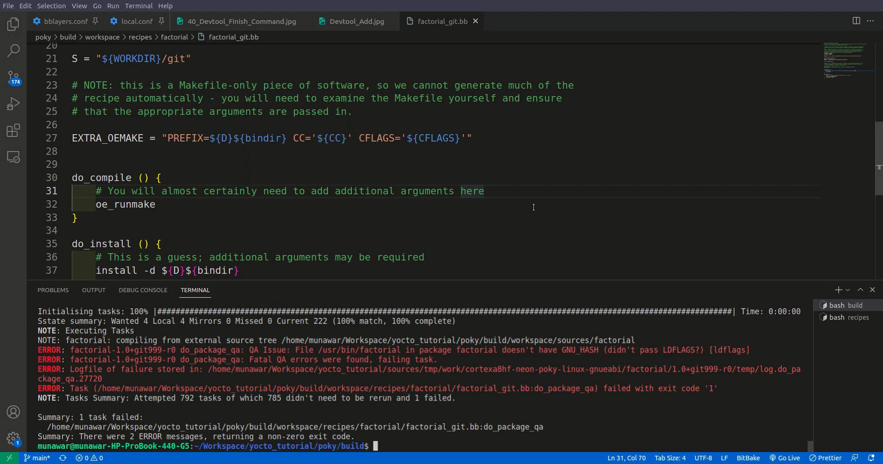
mouse_move(459, 139)
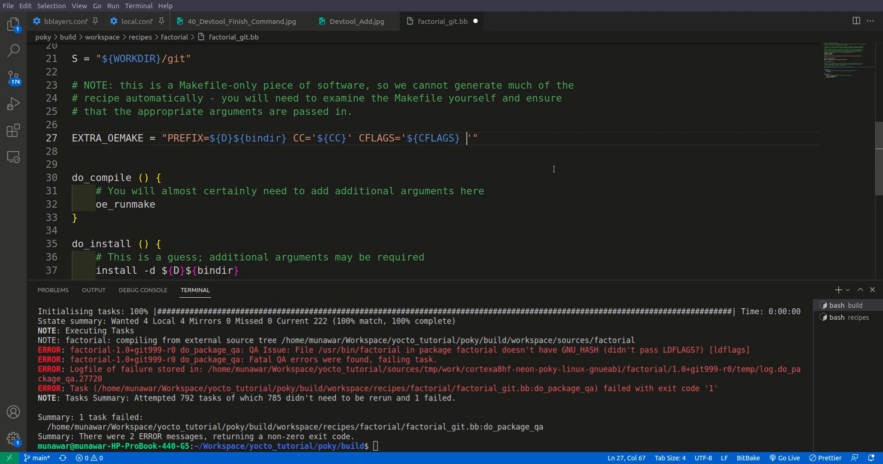
- Append -Wl, --hash-style=gnu to the line 27 CFLAGS and enter bitbake factorial
type("-W")
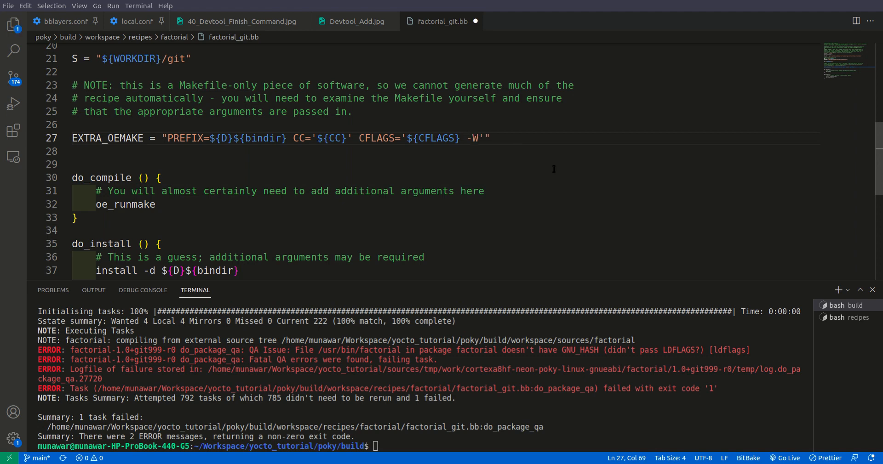
type("l")
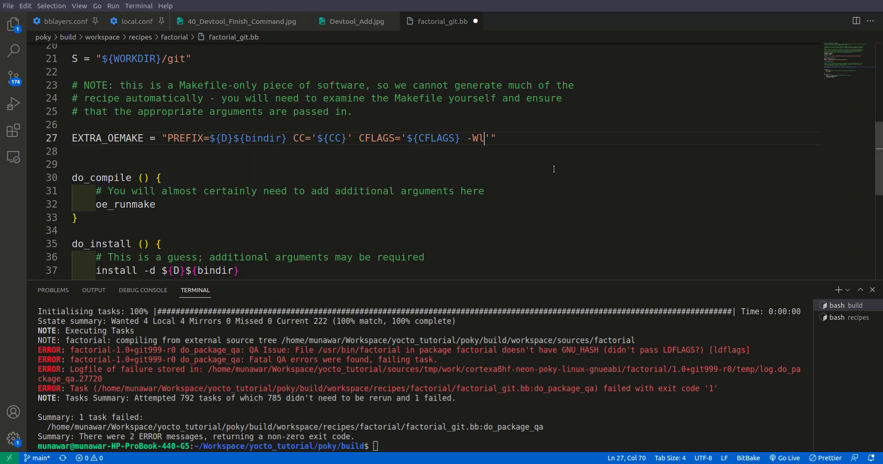
type(",")
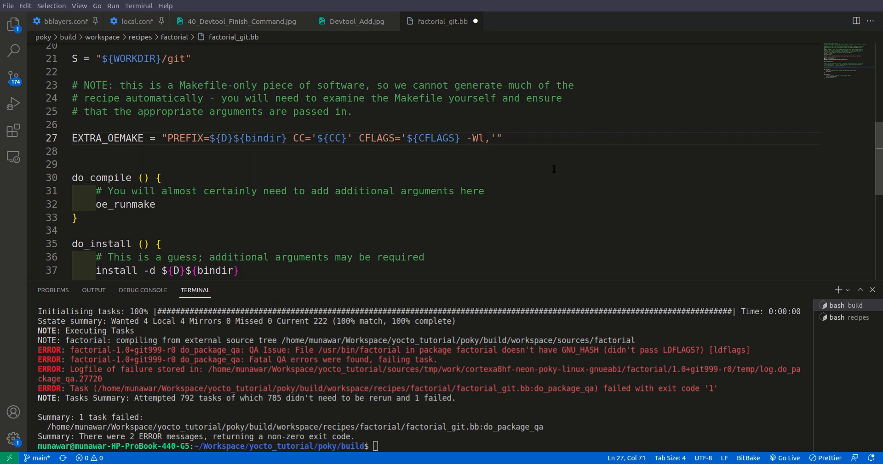
type("--hash-s")
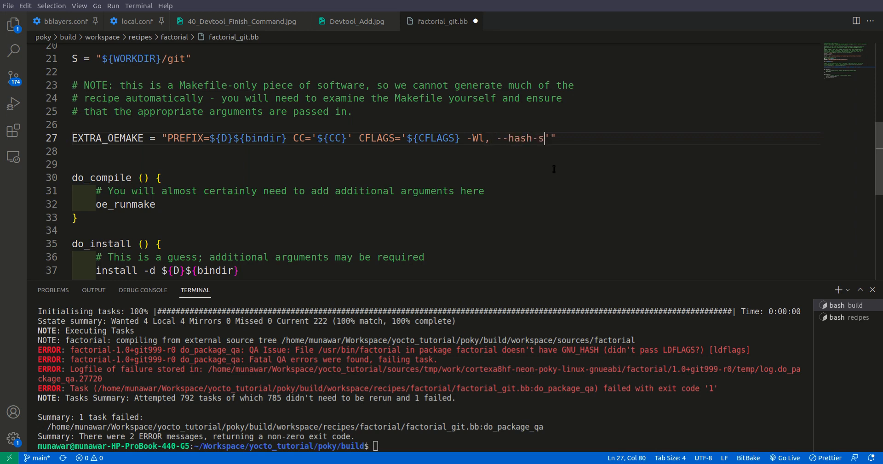
type("tyle")
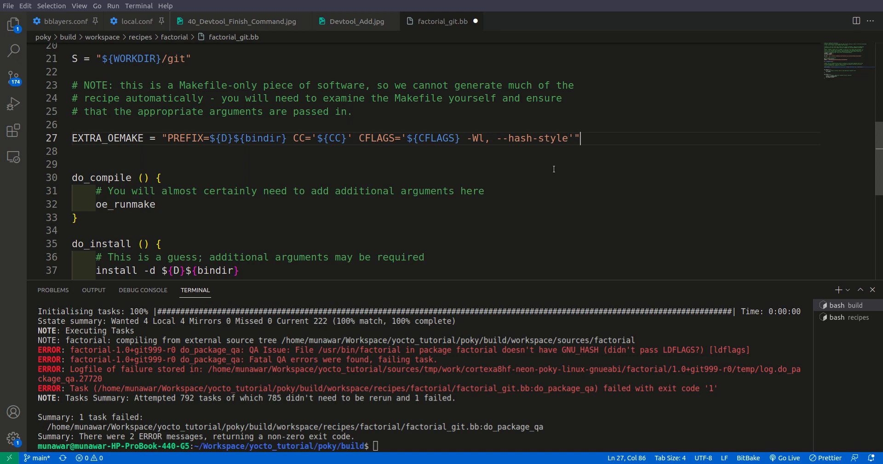
type("=")
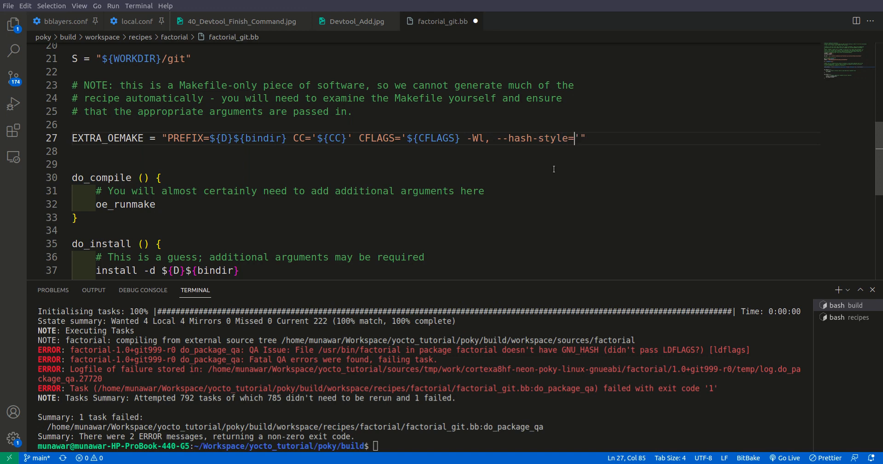
type("gnu")
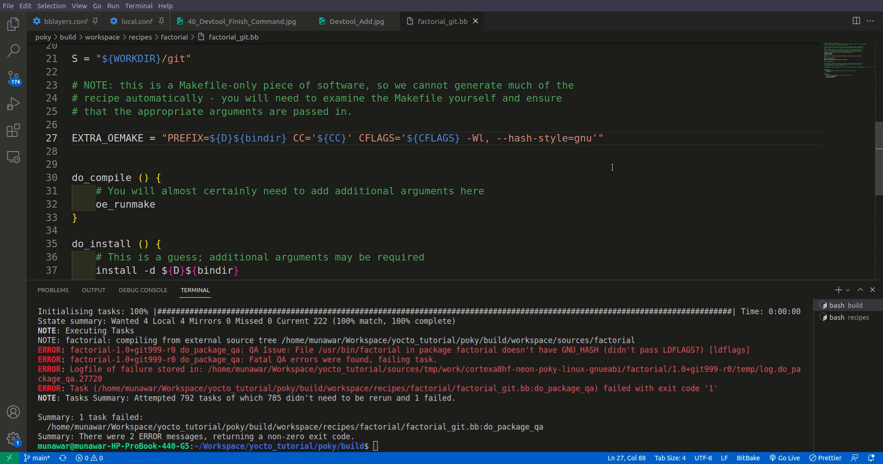
type("bitbake factorial")
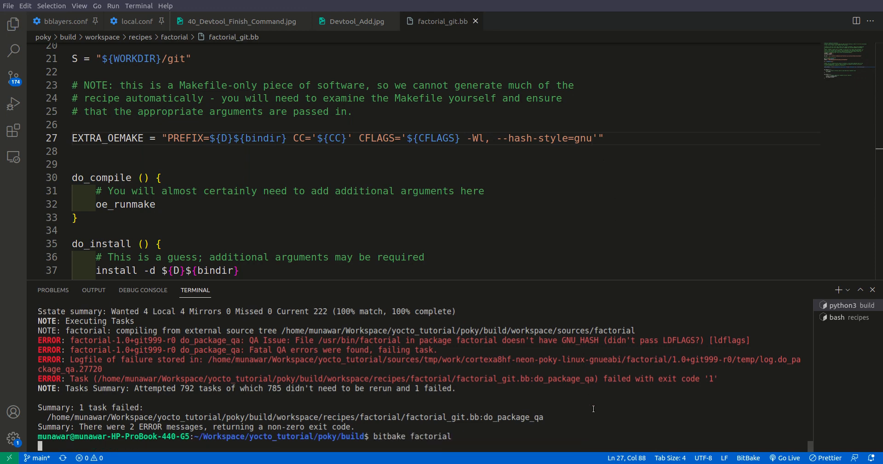
- Run the bitbake factorial rebuild, with all tasks succeeding
key("Return")
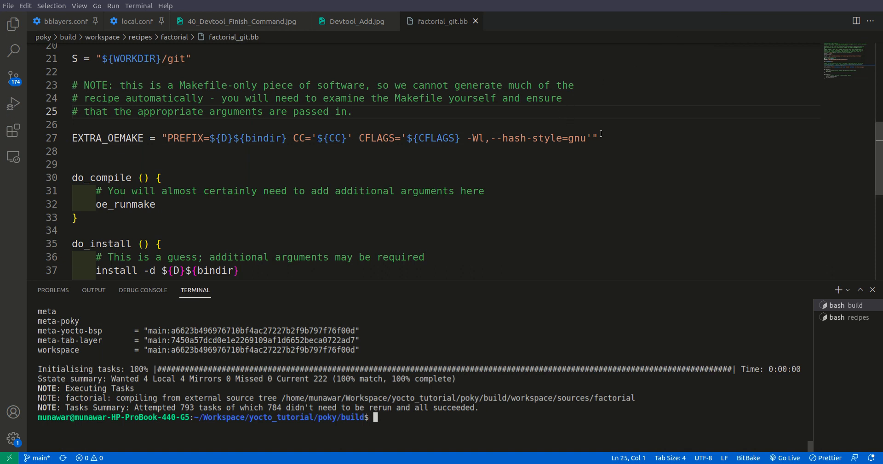
- Edit the flags after -Wl, on line 27 and rebuild factorial with bitbake
left_click(488, 138)
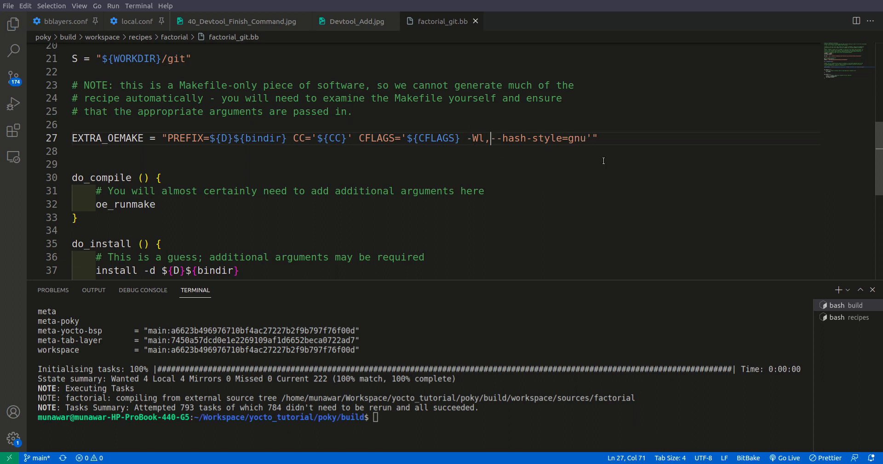
mouse_move(416, 125)
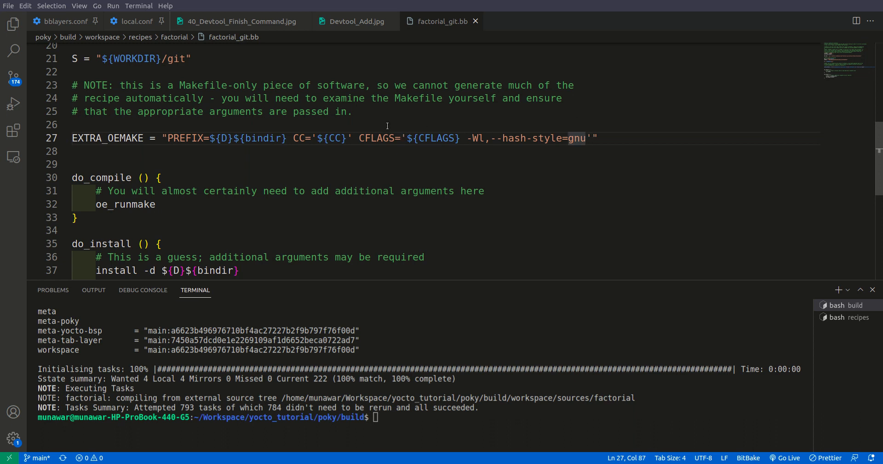
mouse_move(694, 416)
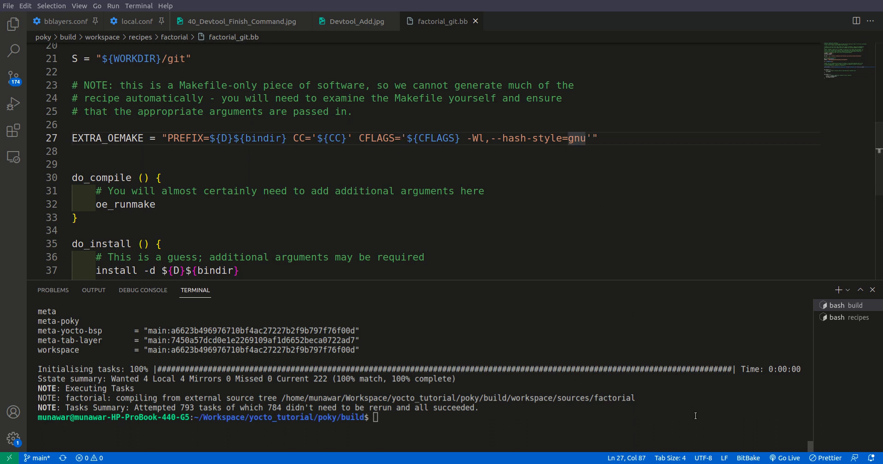
type("bitbake factorial")
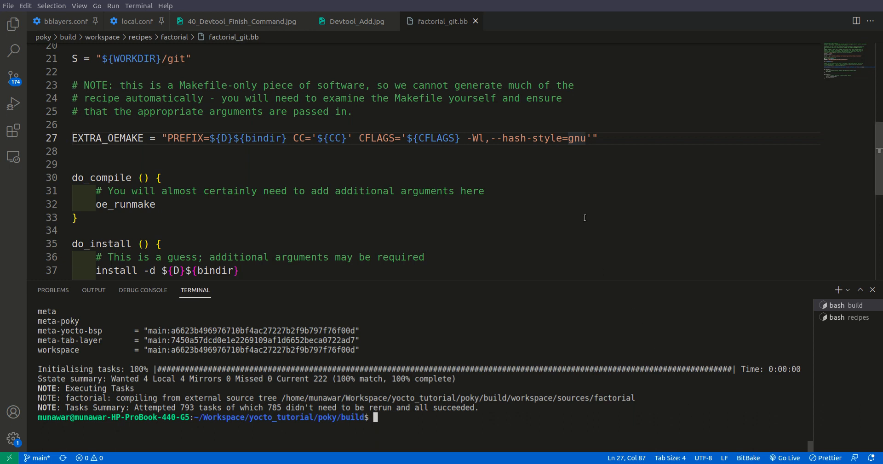
mouse_move(597, 335)
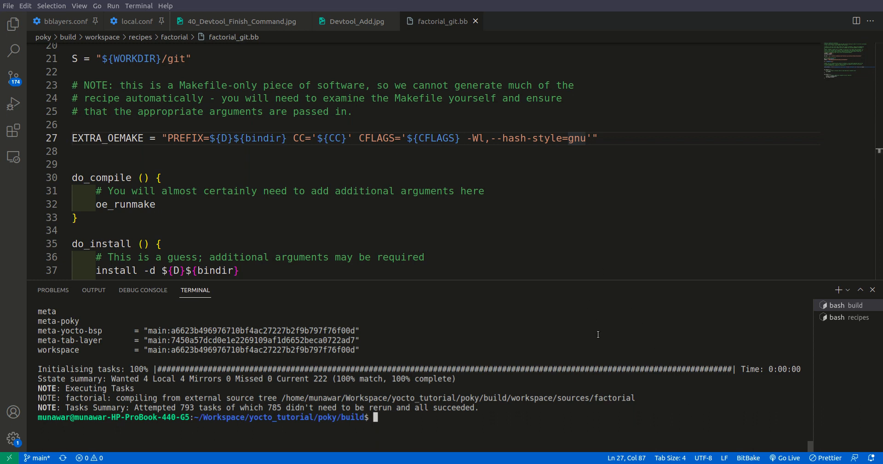
mouse_move(542, 308)
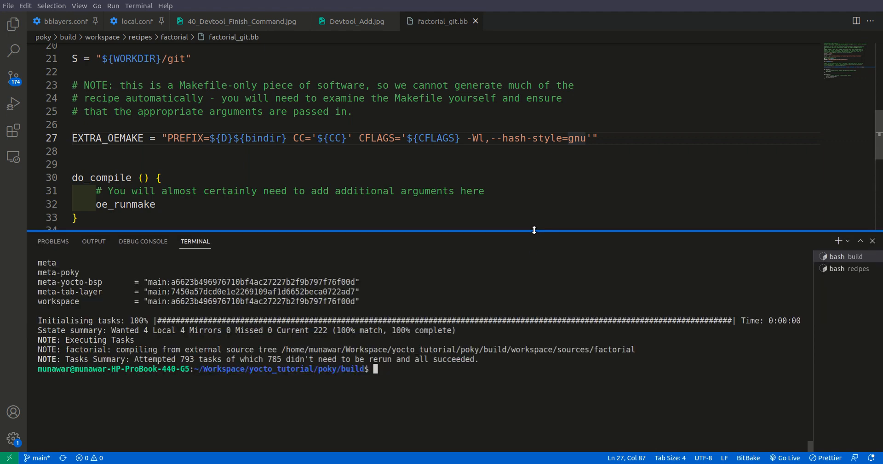
mouse_move(507, 387)
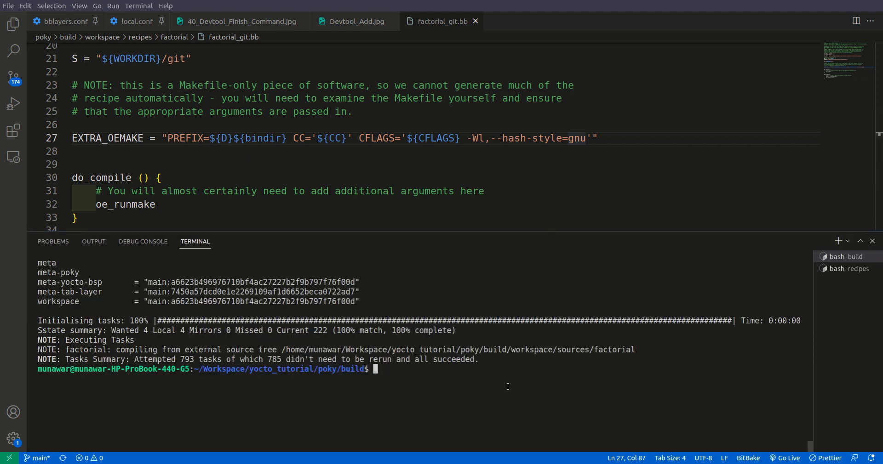
- Show the devtool finish --help usage for the recipename and destination arguments
type("devto")
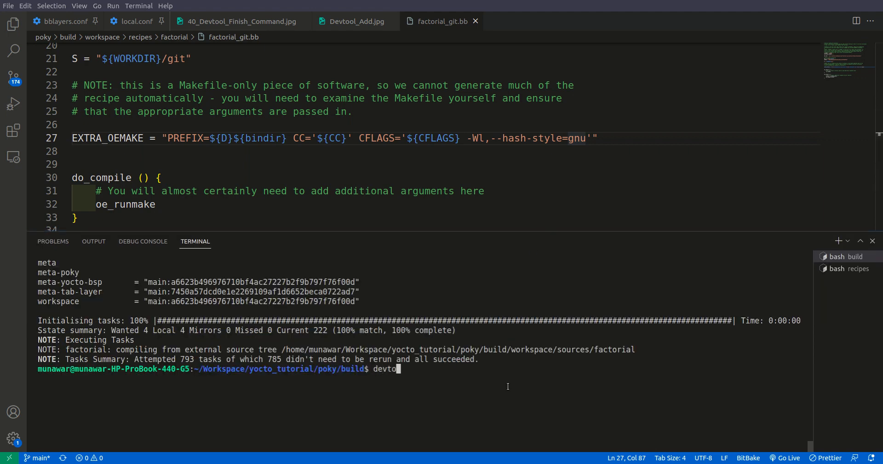
type("l fin")
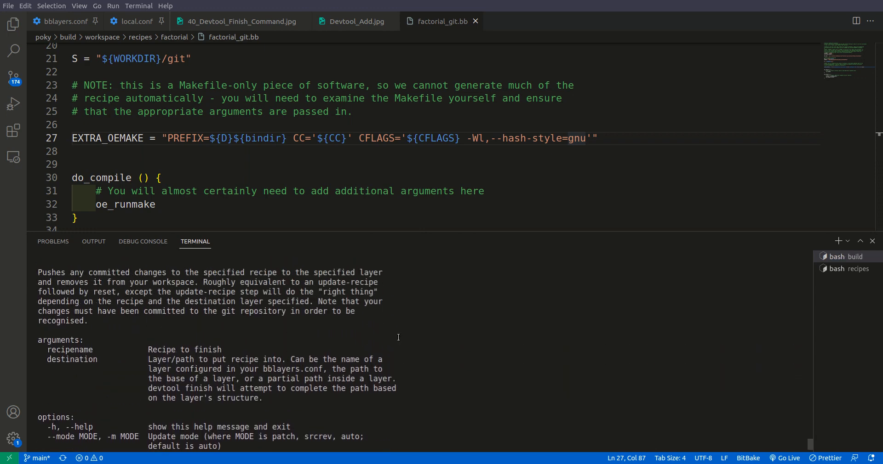
double_click(70, 349)
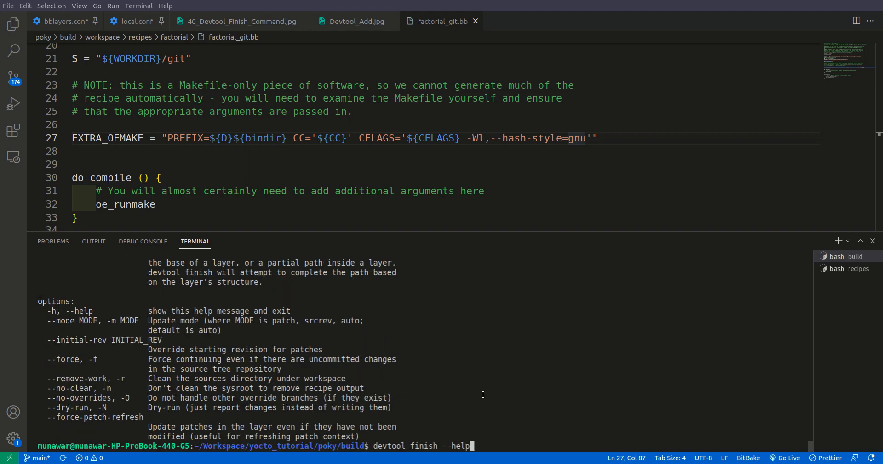
- Run devtool finish factorial ../meta-tab-layer/recipes-example/, which fails on an unclean source tree
key("BackSpace")
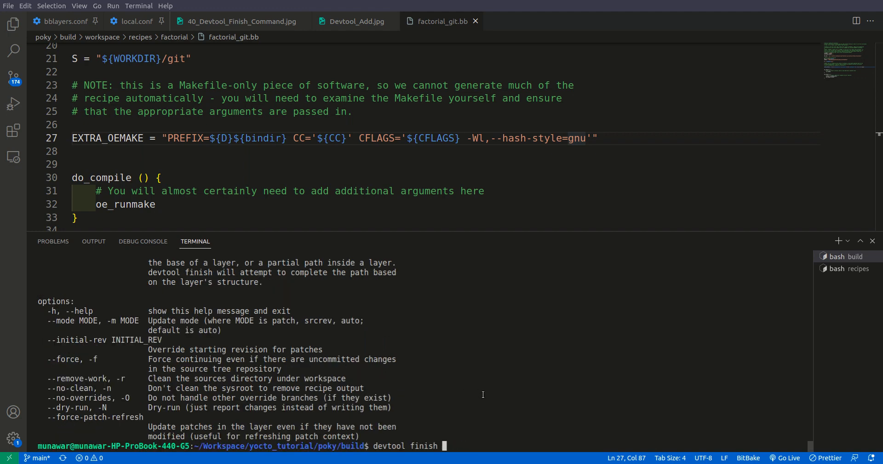
type("fact")
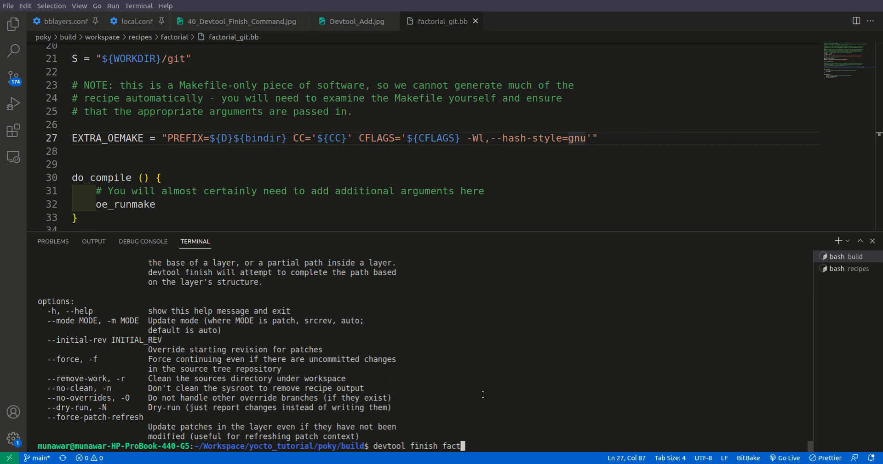
type("orial")
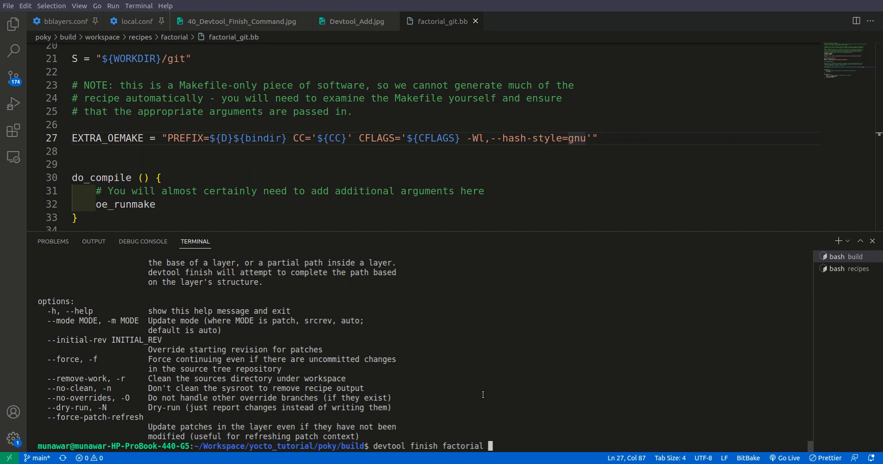
type("../")
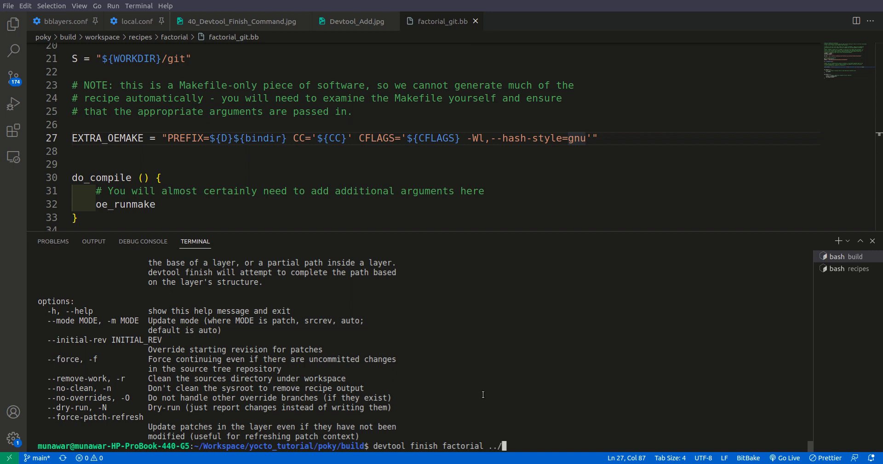
type("m")
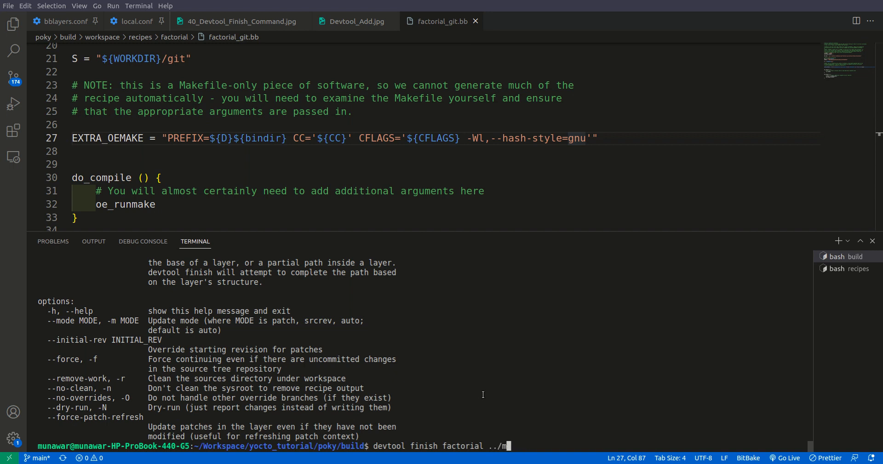
key("backspace")
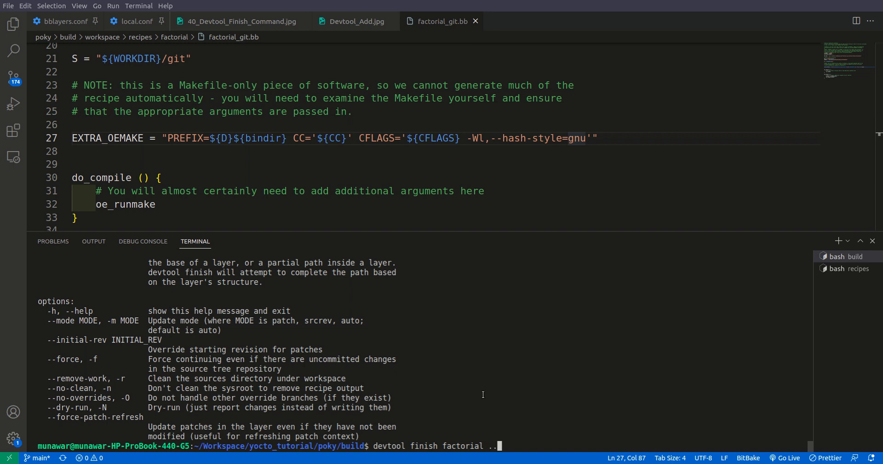
type("/")
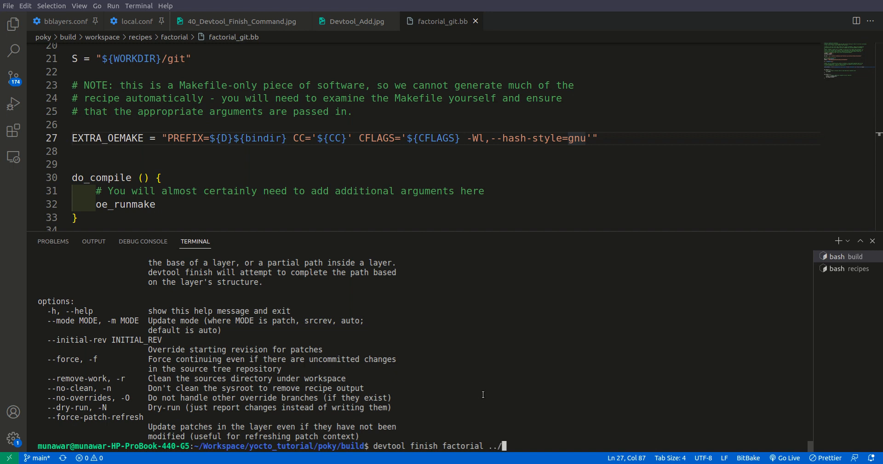
type("meta-tab-layer/")
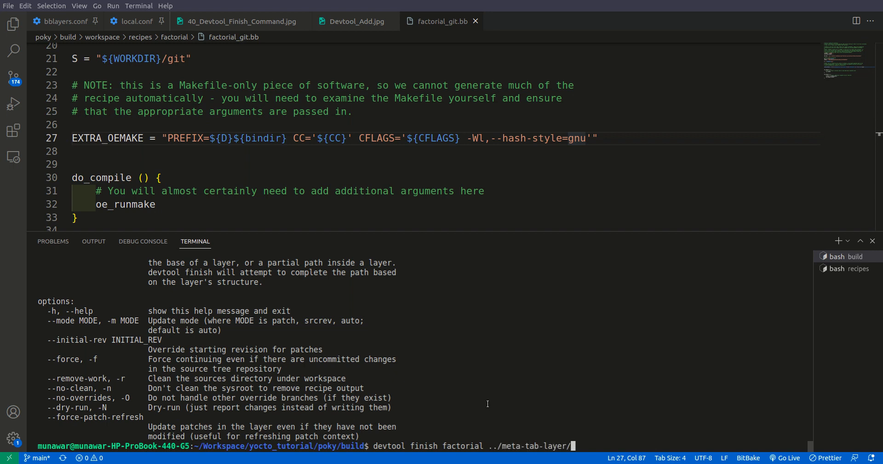
type("recipes-")
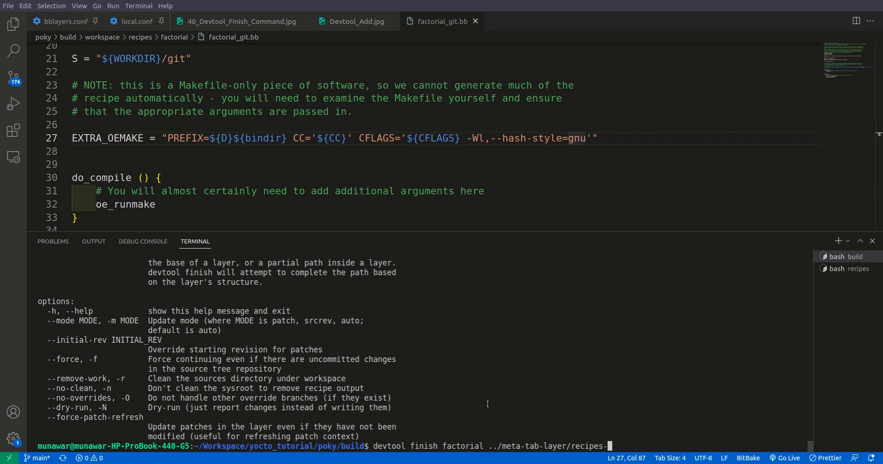
type("example/")
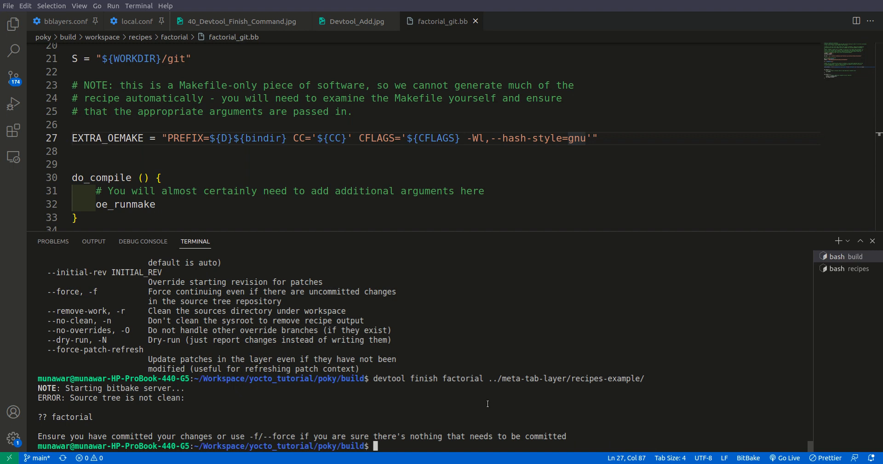
mouse_move(717, 13)
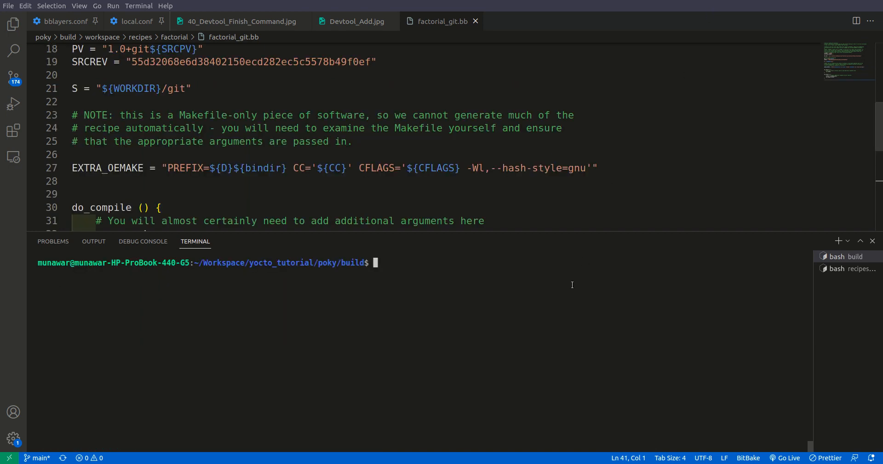
mouse_move(570, 294)
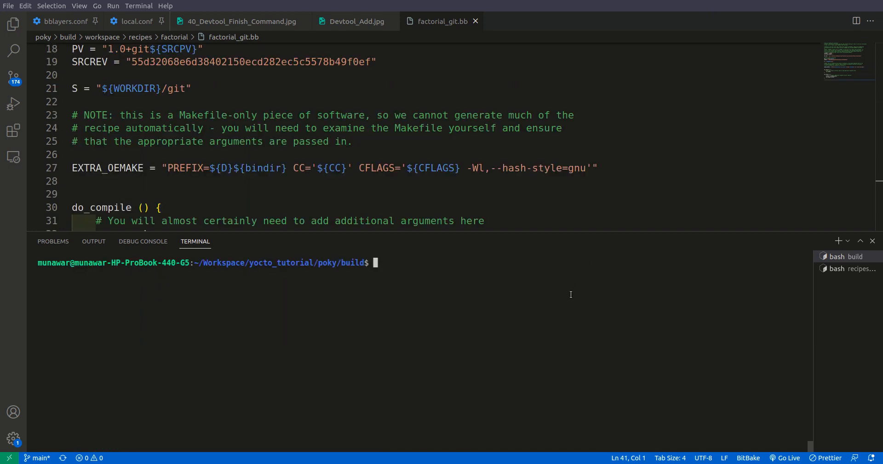
- Force devtool finish of factorial into ../meta-tab-layer/recipes-example/
type("dev")
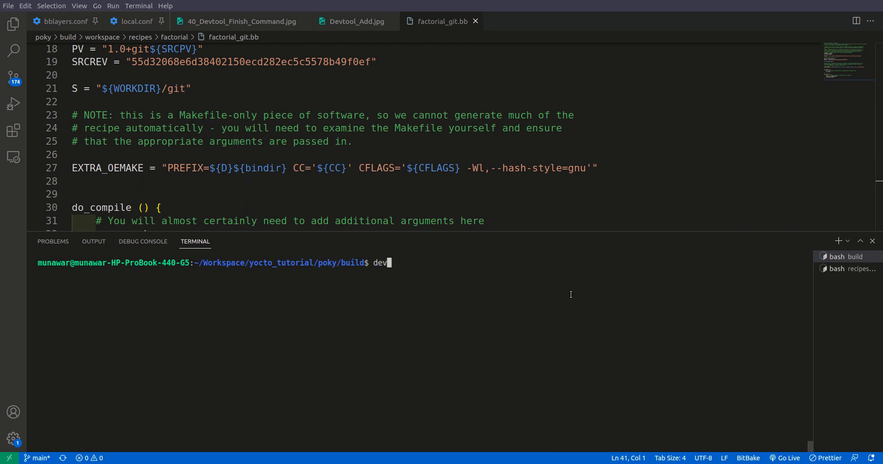
type("tool")
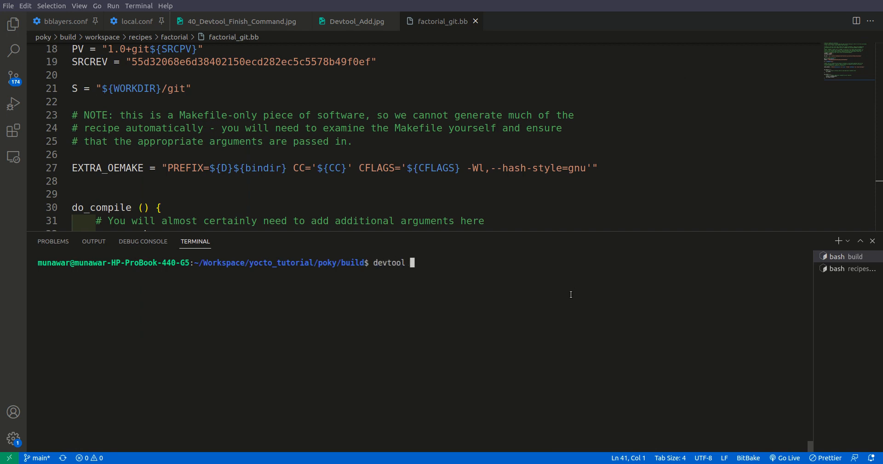
type("finish")
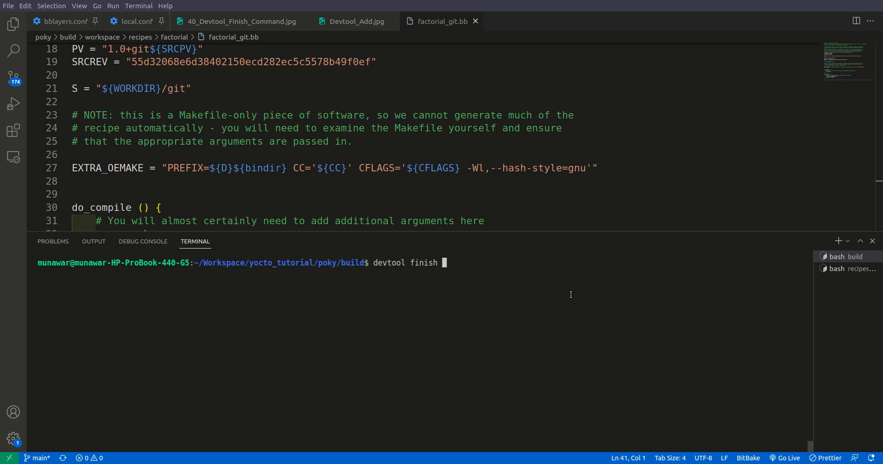
type("-f")
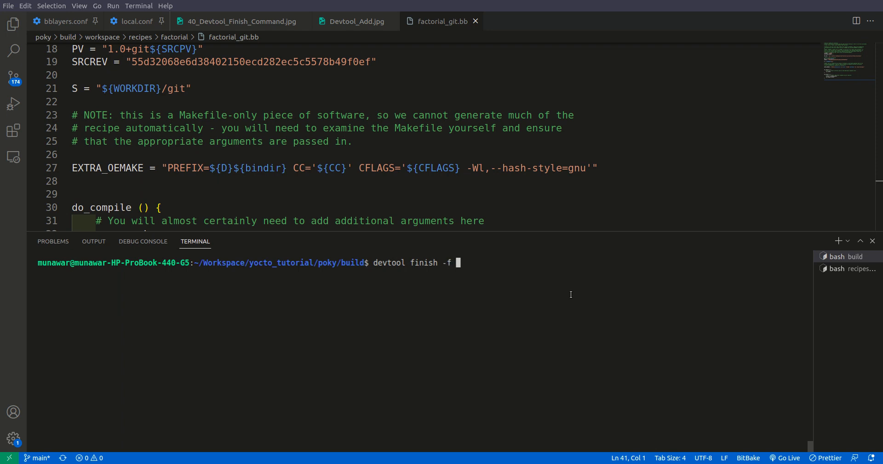
type("factorial")
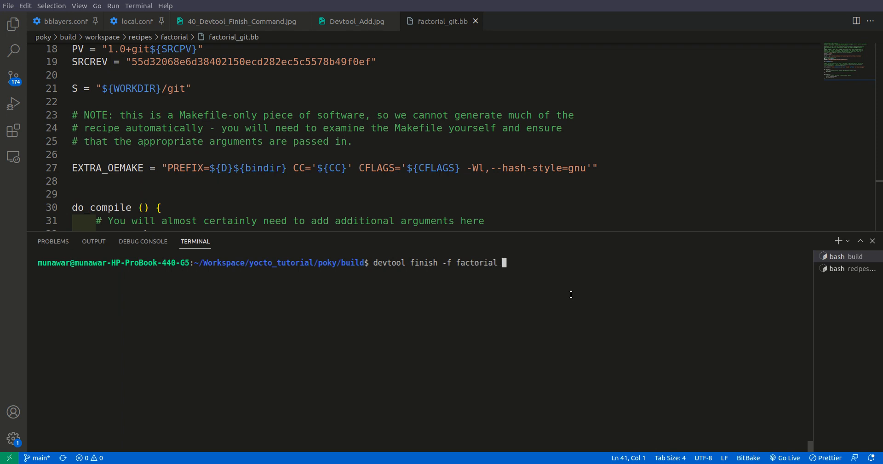
type("../meta-tab-layer/")
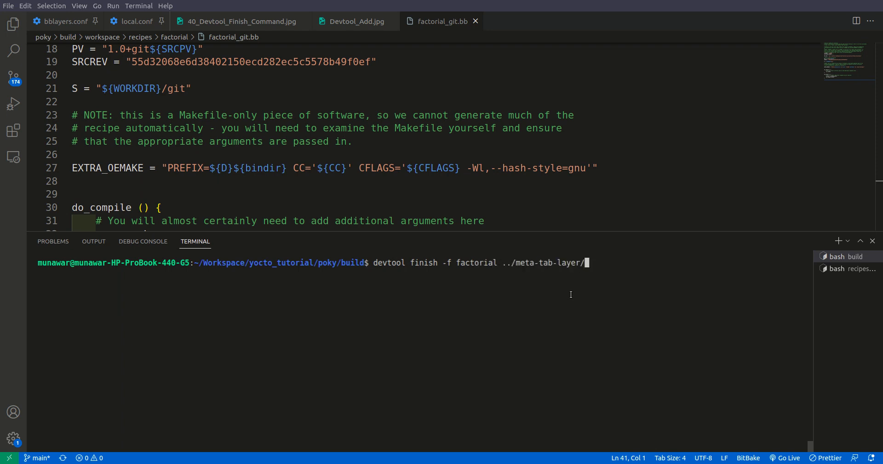
type("recipes-")
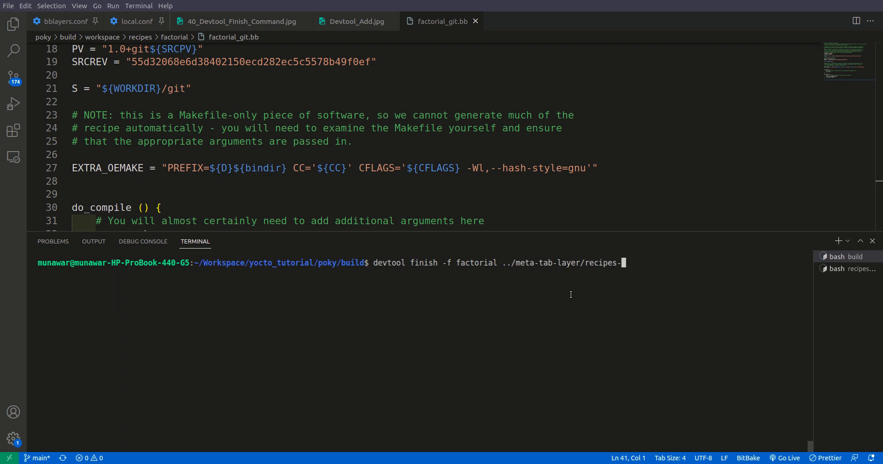
type("example/")
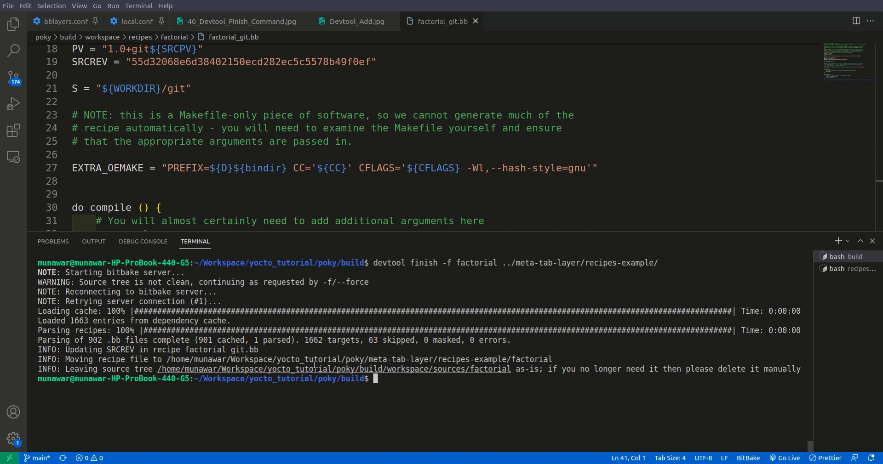
mouse_move(399, 372)
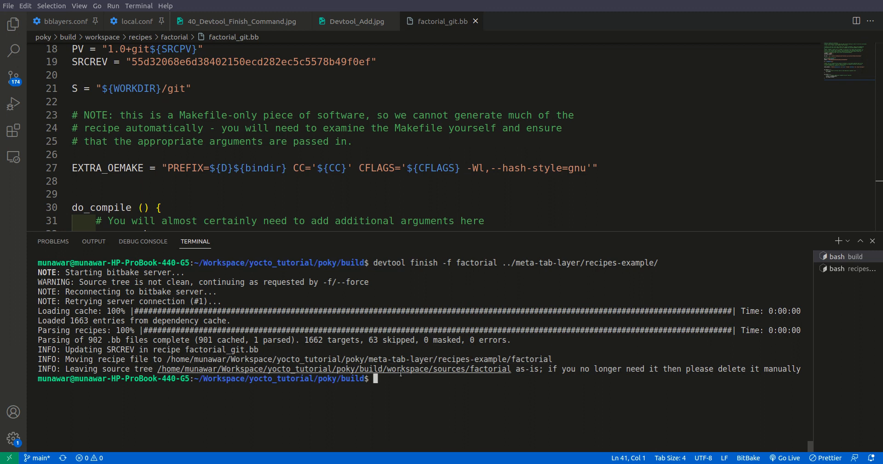
mouse_move(539, 384)
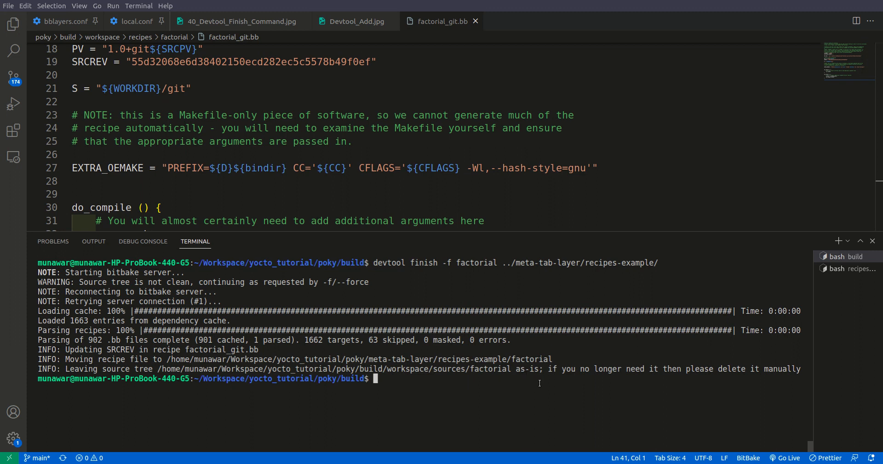
mouse_move(627, 378)
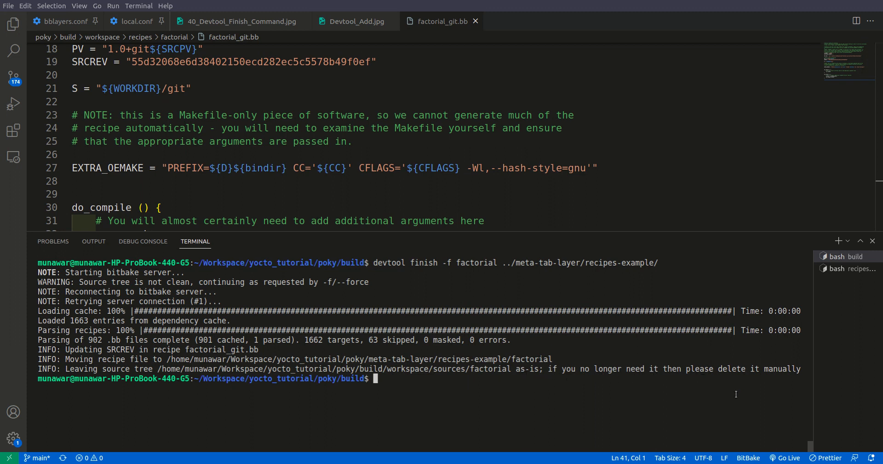
- List the build directory and the workspace/ folder's contents, then return to the build directory
type("ls")
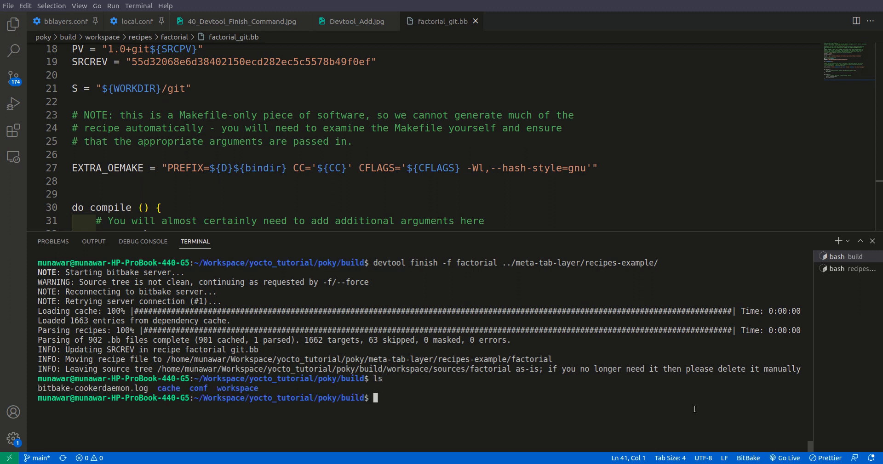
type("w")
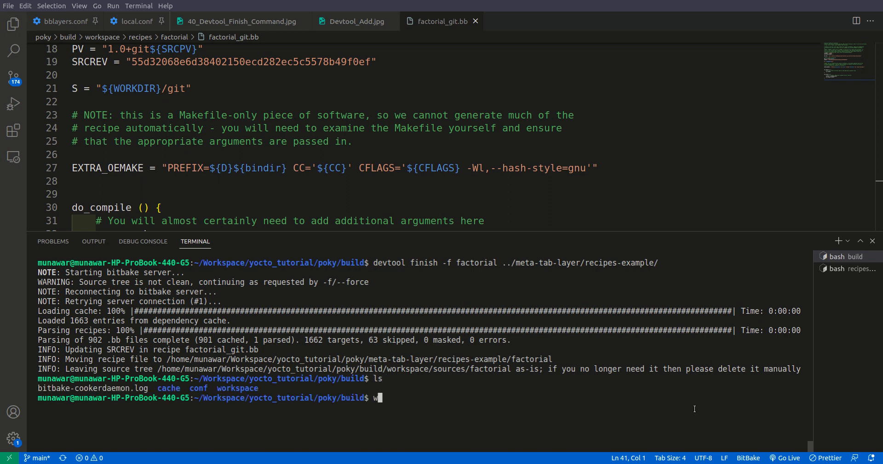
type("cd workspace/")
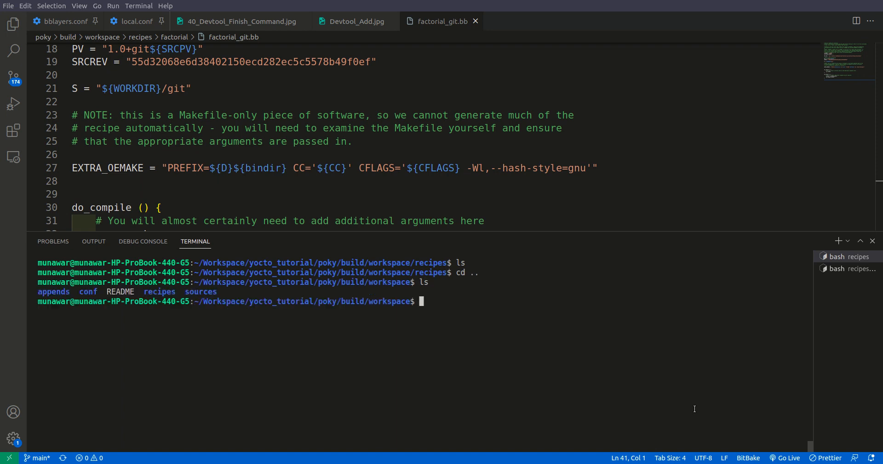
type("cd ..")
type("rm")
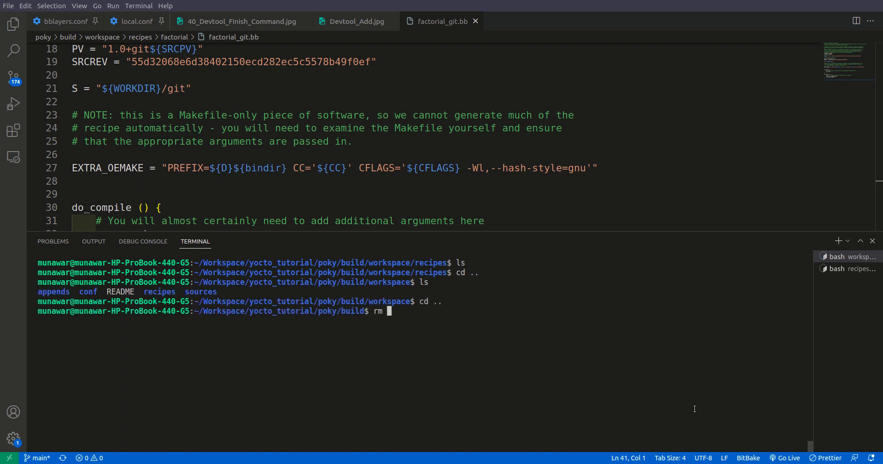
type("-rf workspace/")
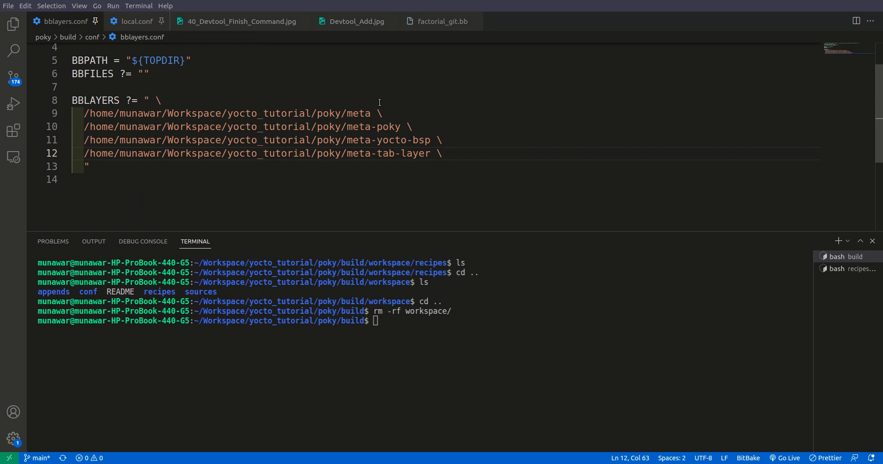
- Delete workspace/ and list factorial_git.bb inside meta-tab-layer/recipes-example/factorial
type("cd meta-tab-layer/")
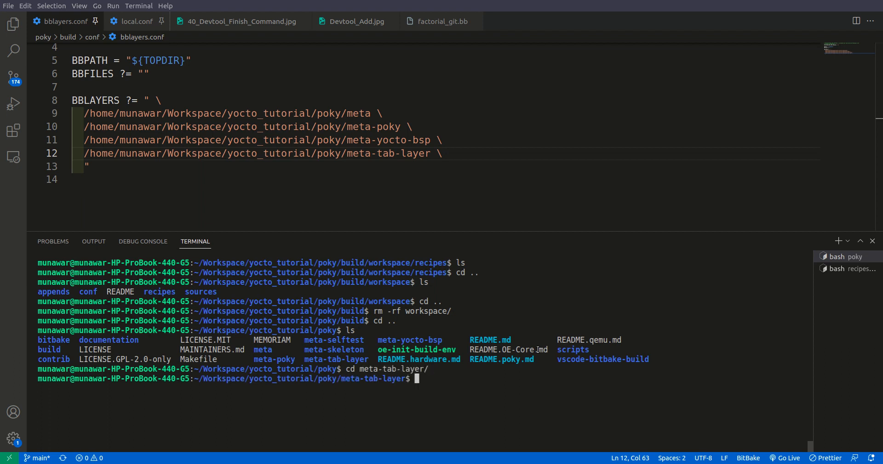
type("cd recipes-")
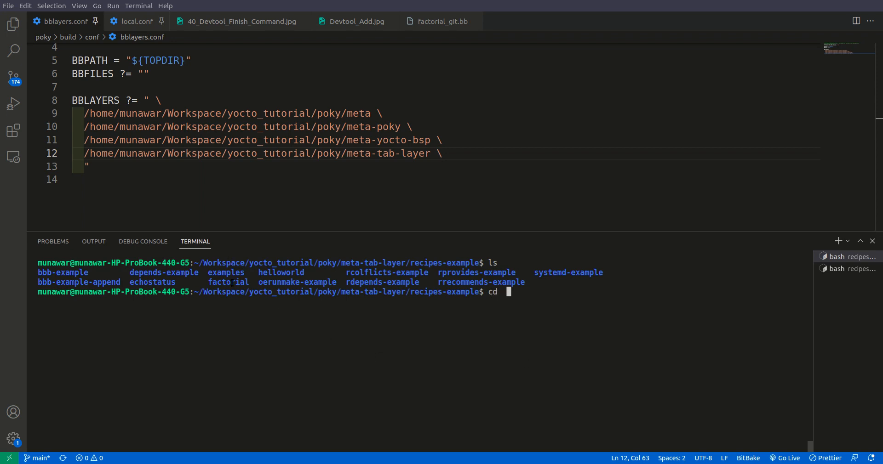
type("factorial/")
type("ls")
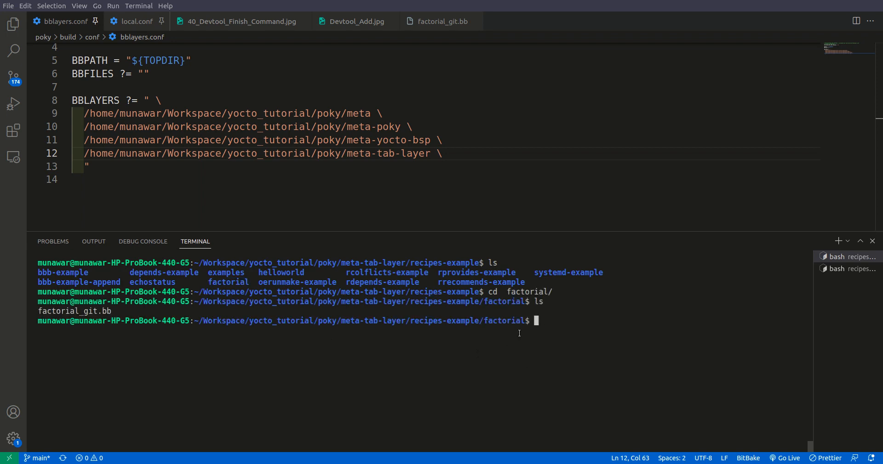
type("code factorial_git.b")
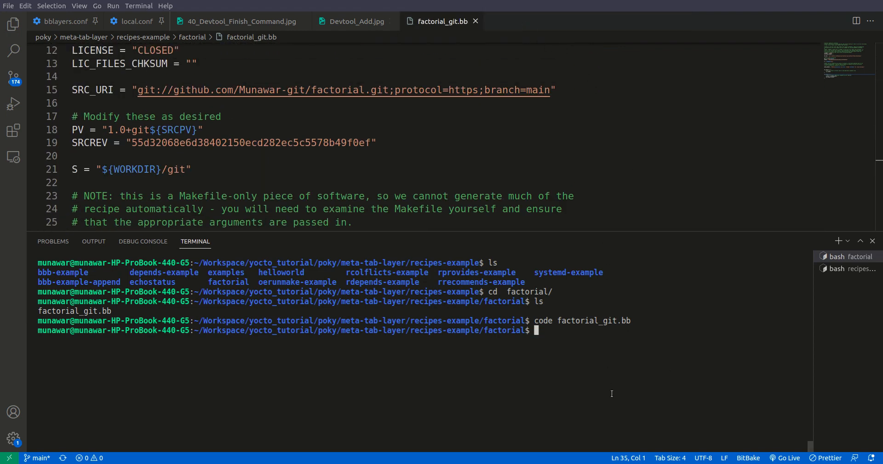
- Open factorial_git.bb and rebuild the recipe with bitbake factorial
type("bit")
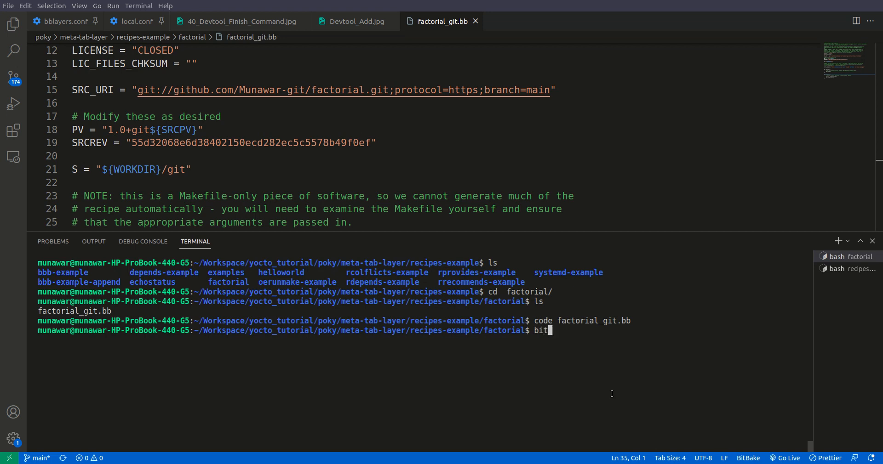
type("bake fact")
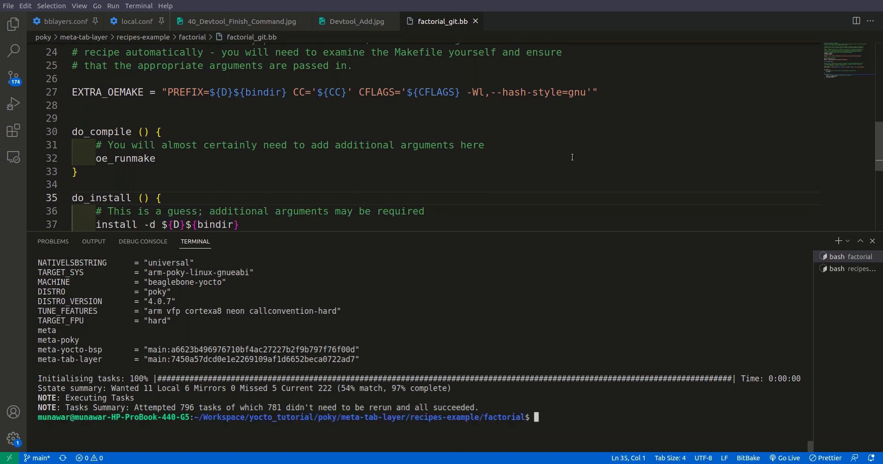
mouse_move(523, 316)
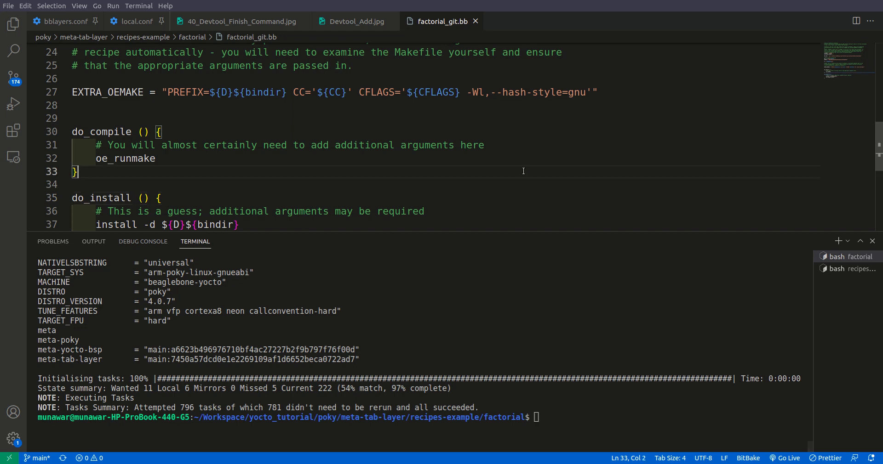
mouse_move(521, 351)
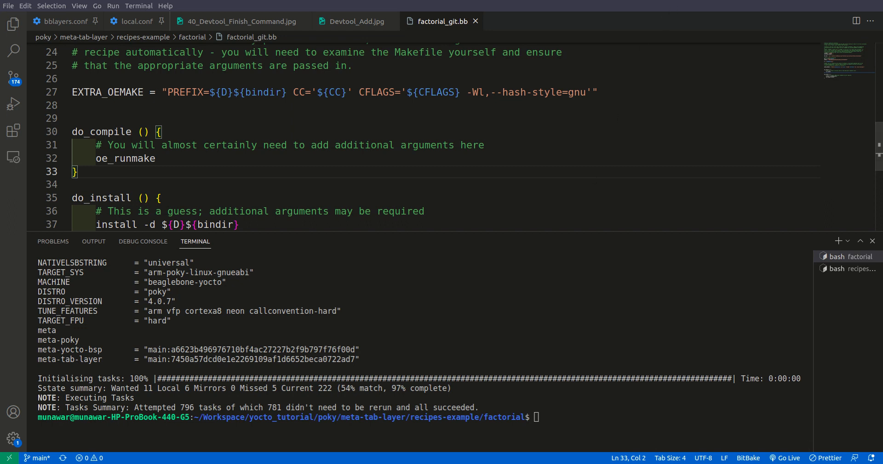
mouse_move(670, 34)
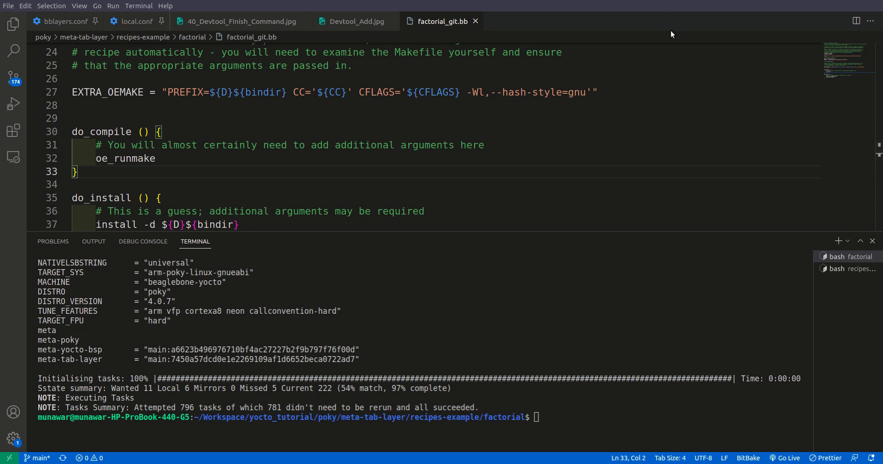